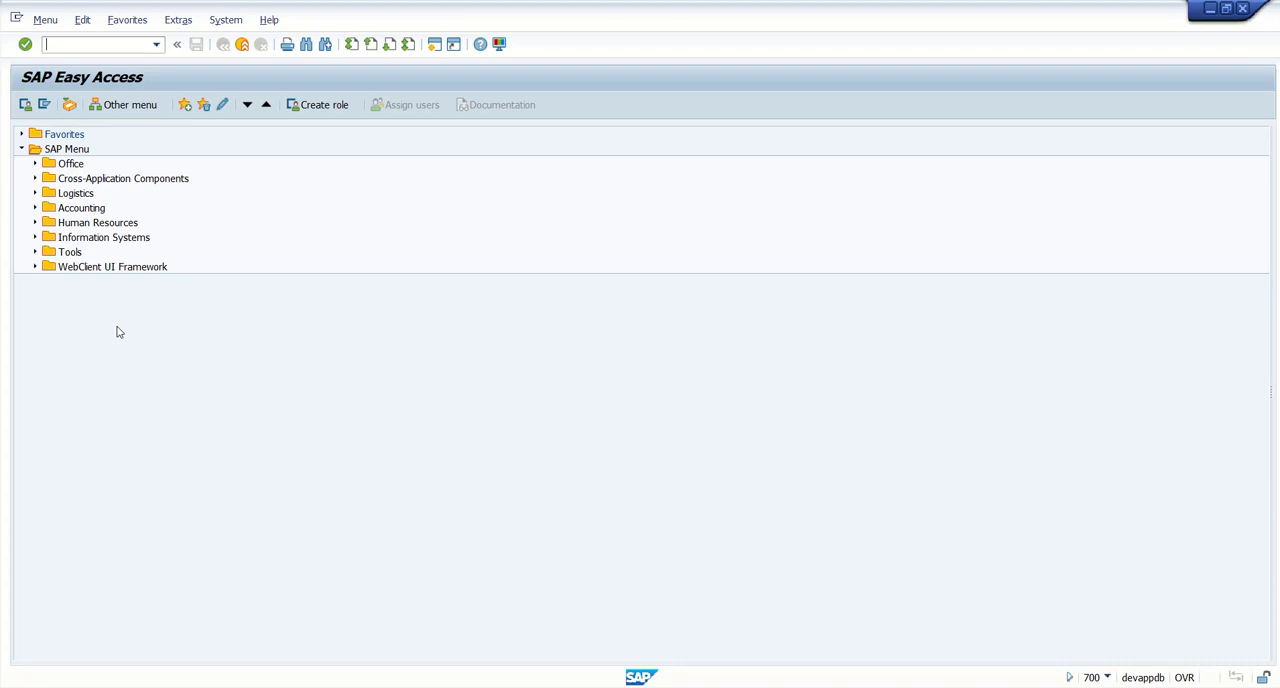
# - Run SO10 and enter zcompany_address as the standard text name
pyautogui.write('s')
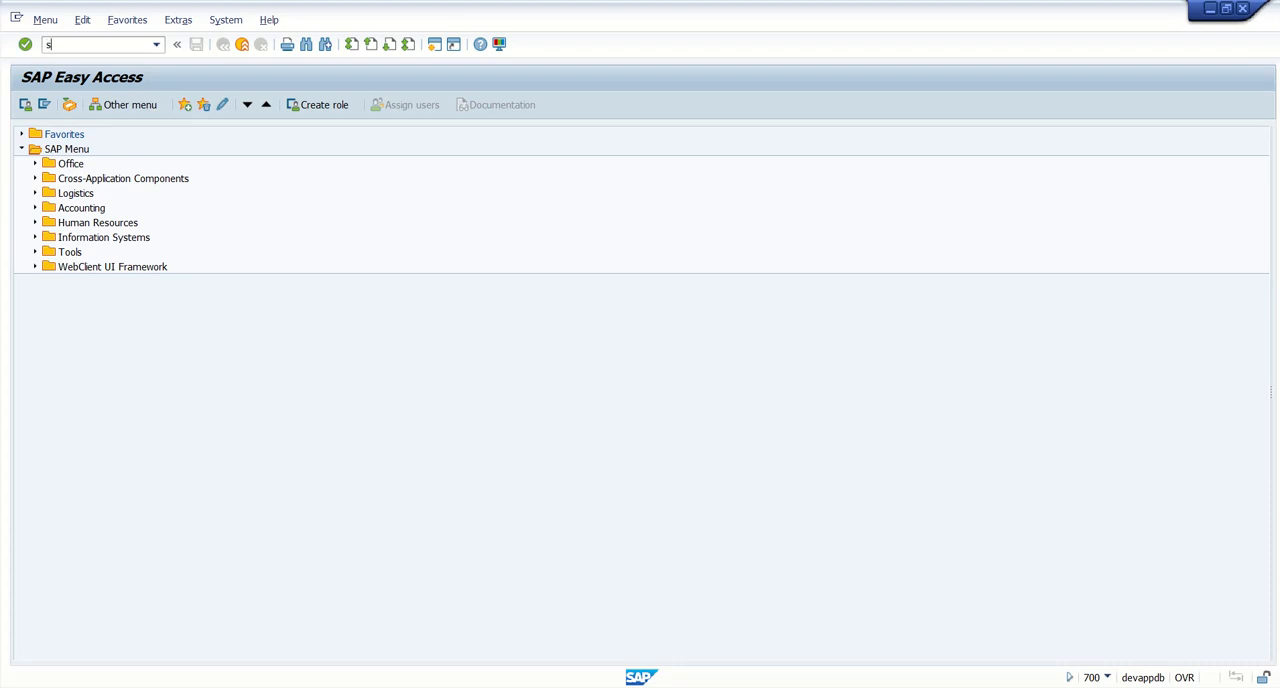
pyautogui.press('Enter')
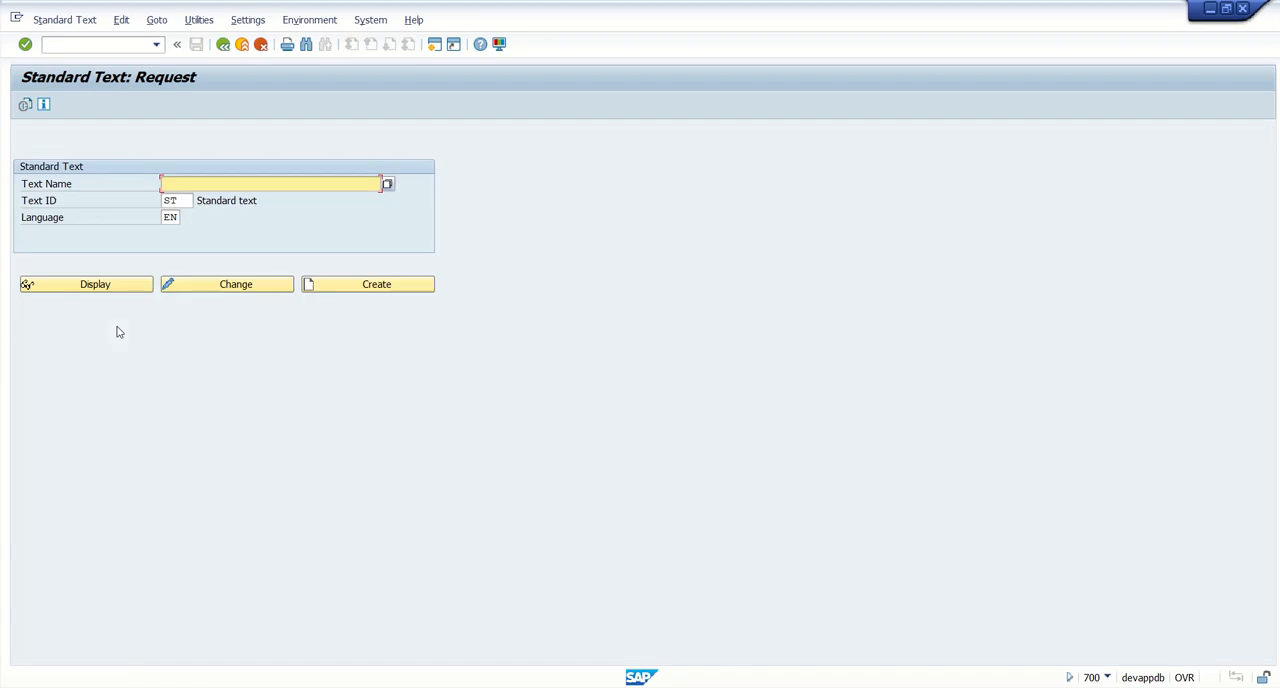
pyautogui.write('zcompany_')
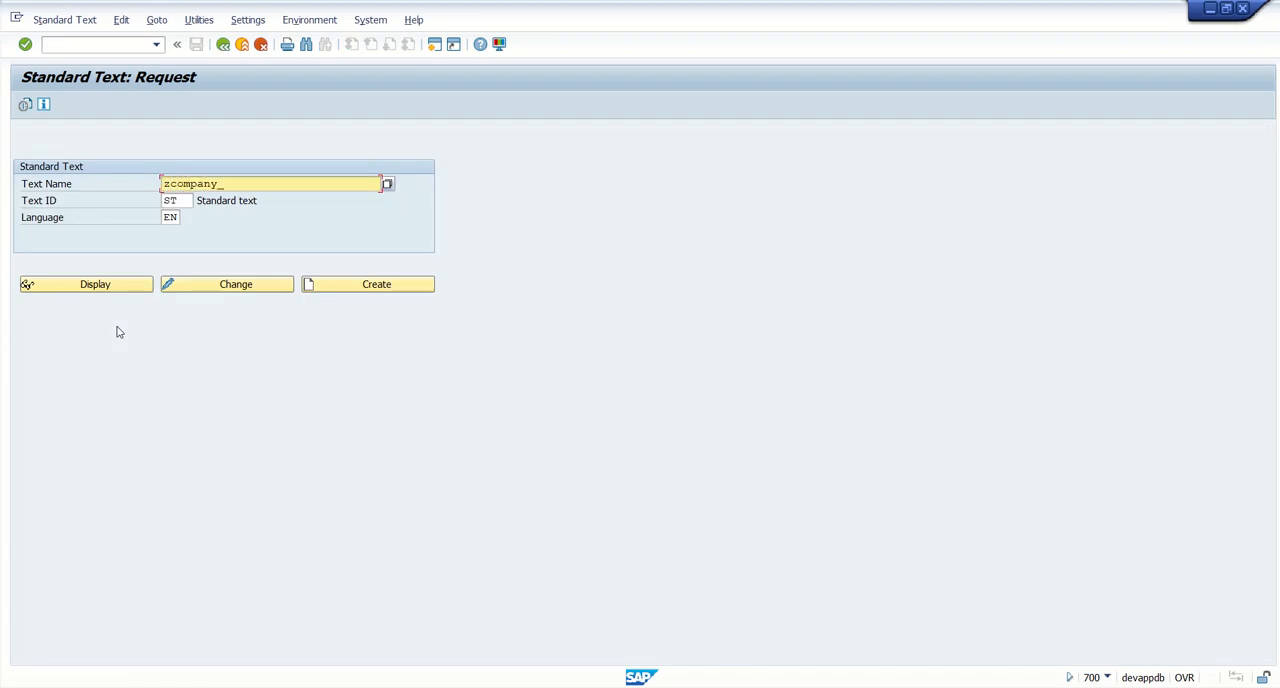
pyautogui.write('address')
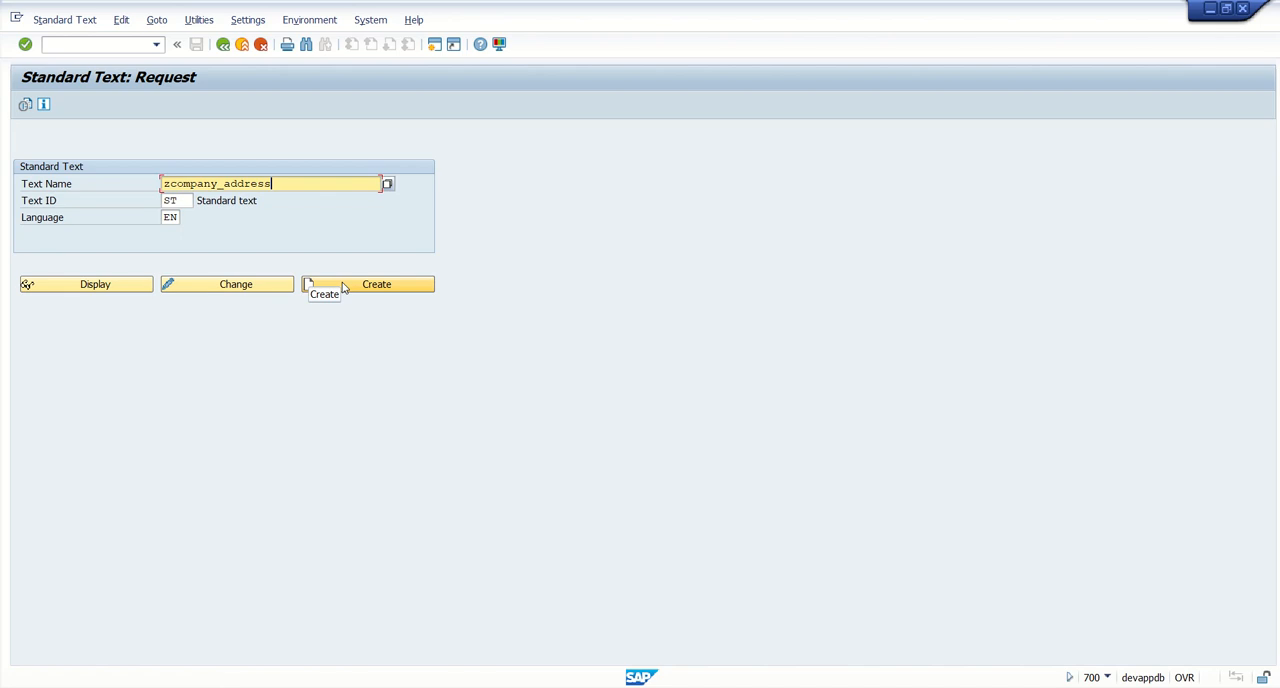
# - Create ZCOMPANY_ADDRESS with the line 'test for SO10 text' and save it
pyautogui.click(376, 284)
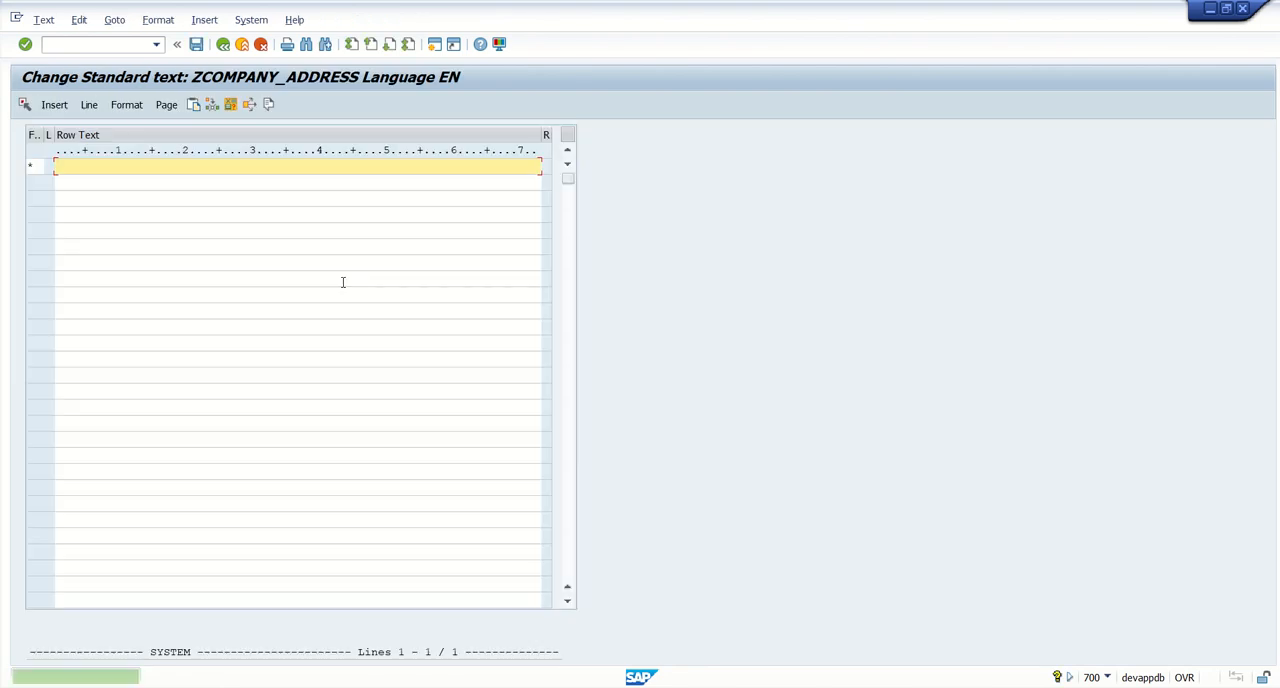
pyautogui.write('test')
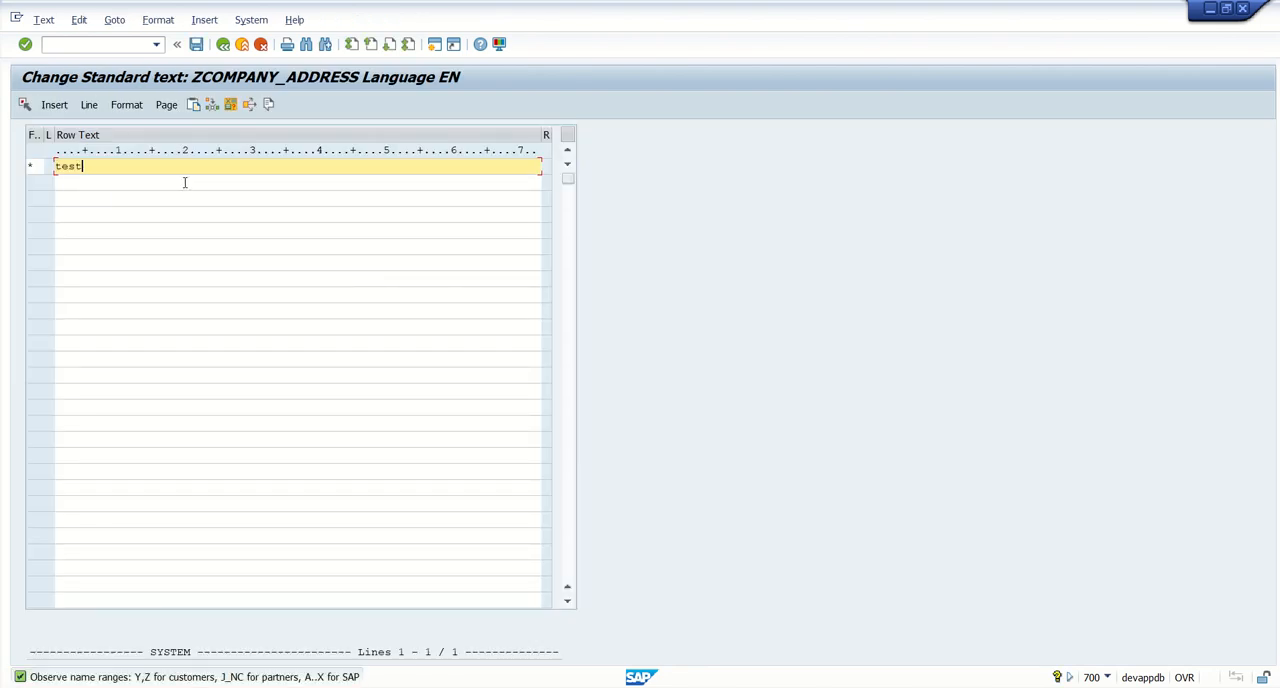
pyautogui.write('for SO10')
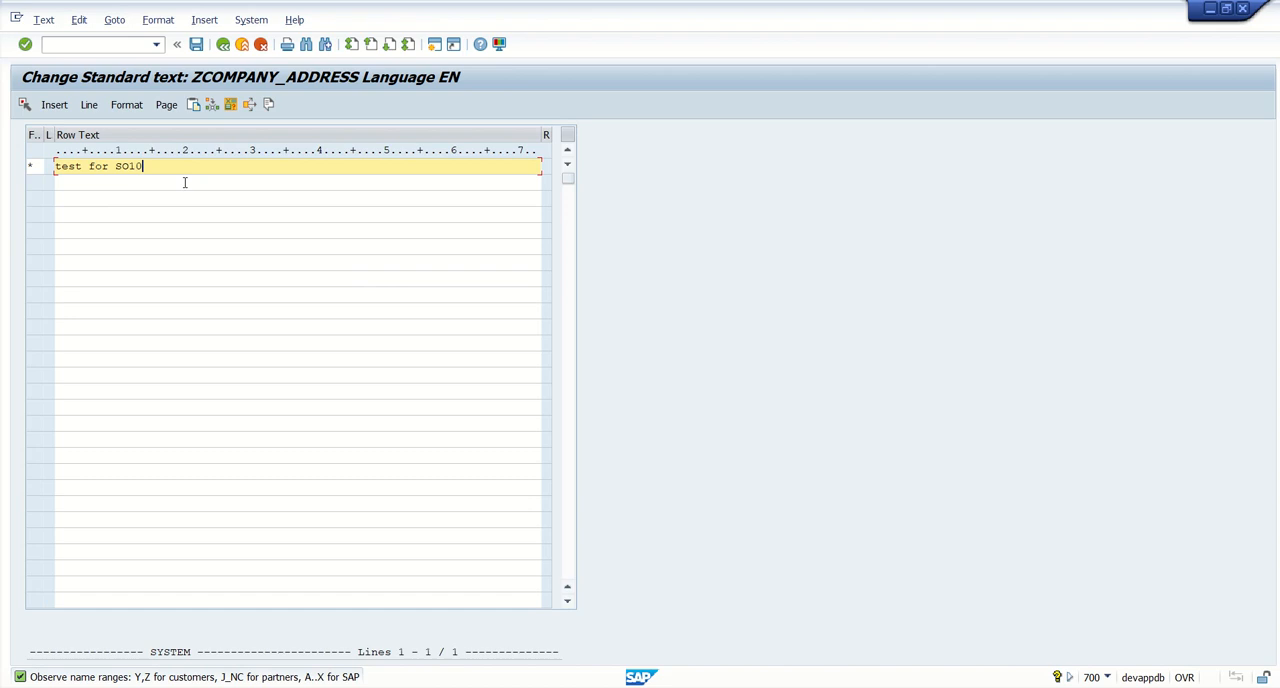
pyautogui.write('text')
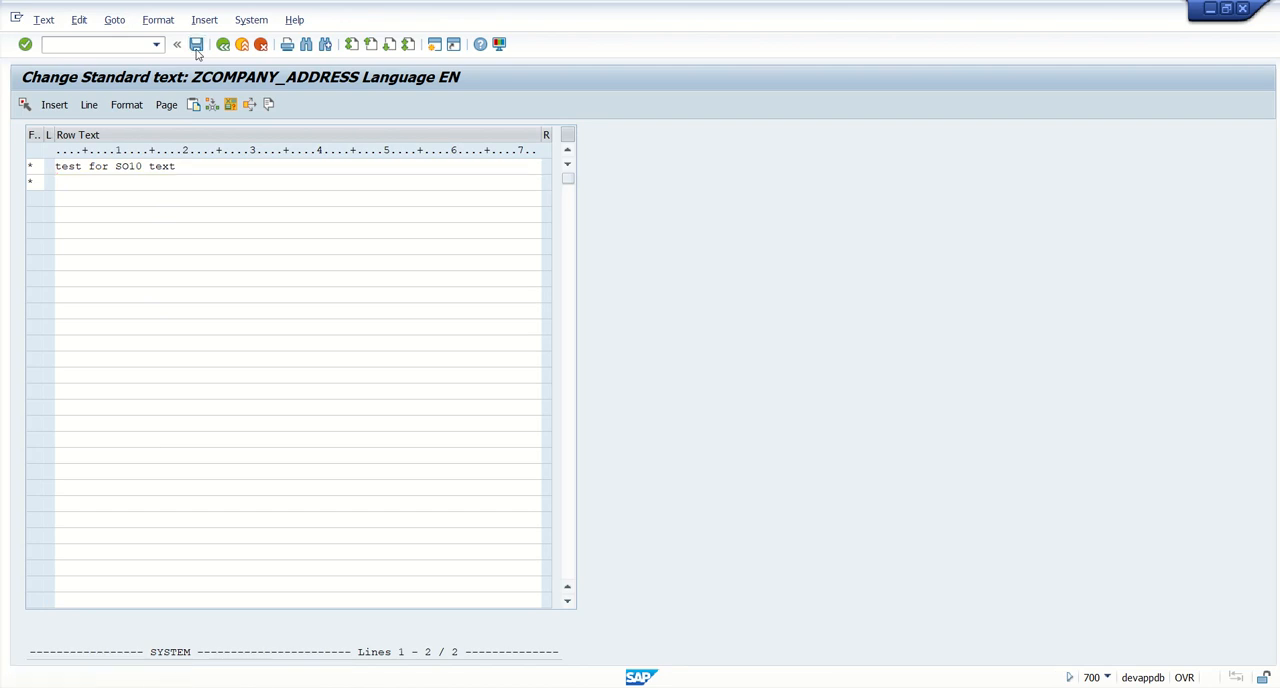
pyautogui.click(223, 44)
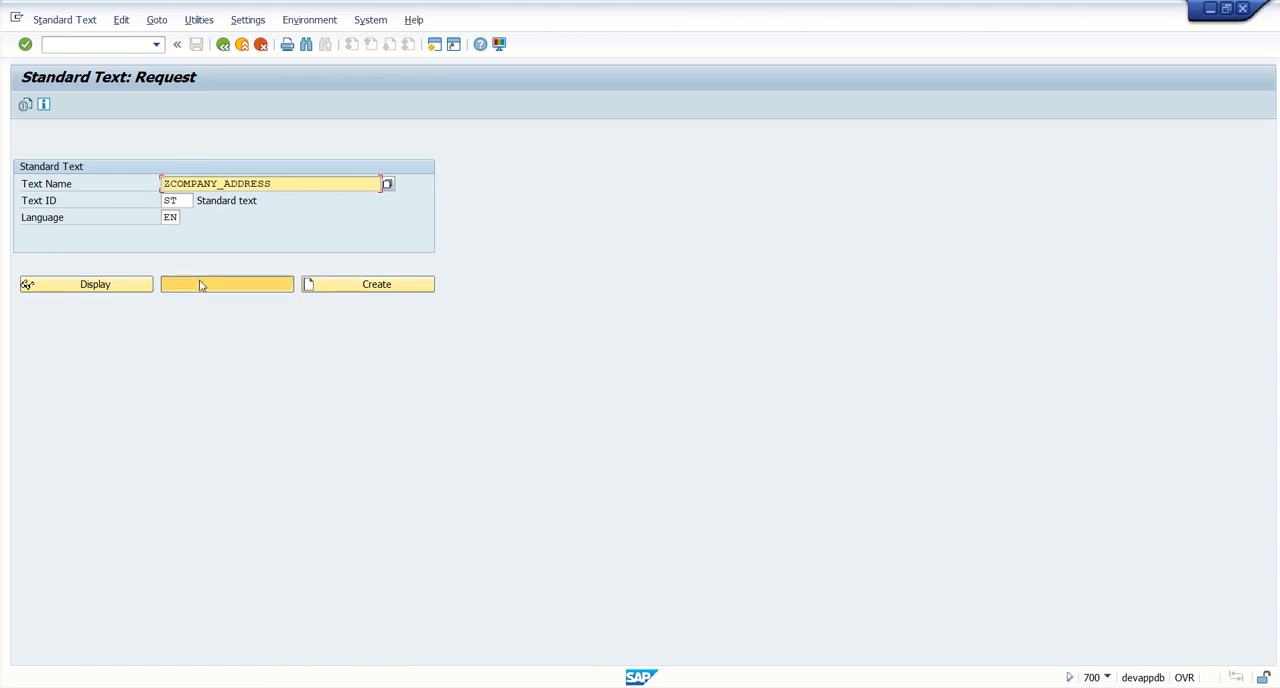
# - Reopen ZCOMPANY_ADDRESS in change mode to verify it, then leave the editor
pyautogui.click(226, 284)
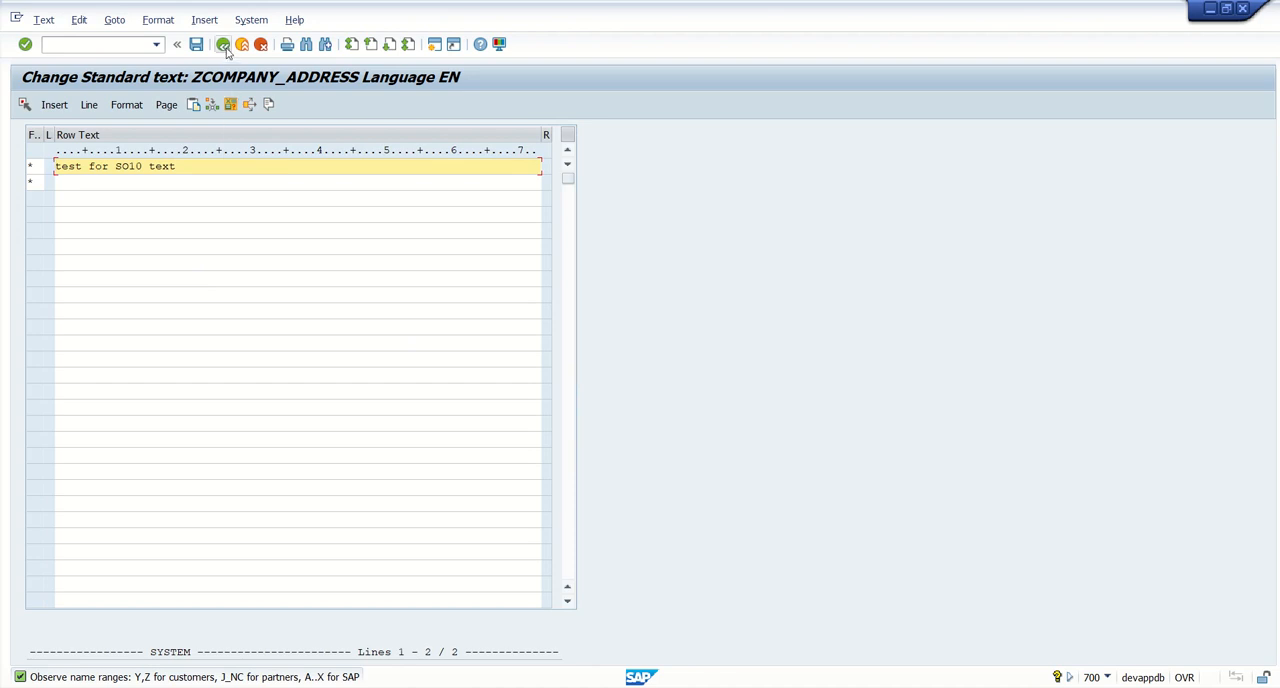
pyautogui.moveTo(223, 44)
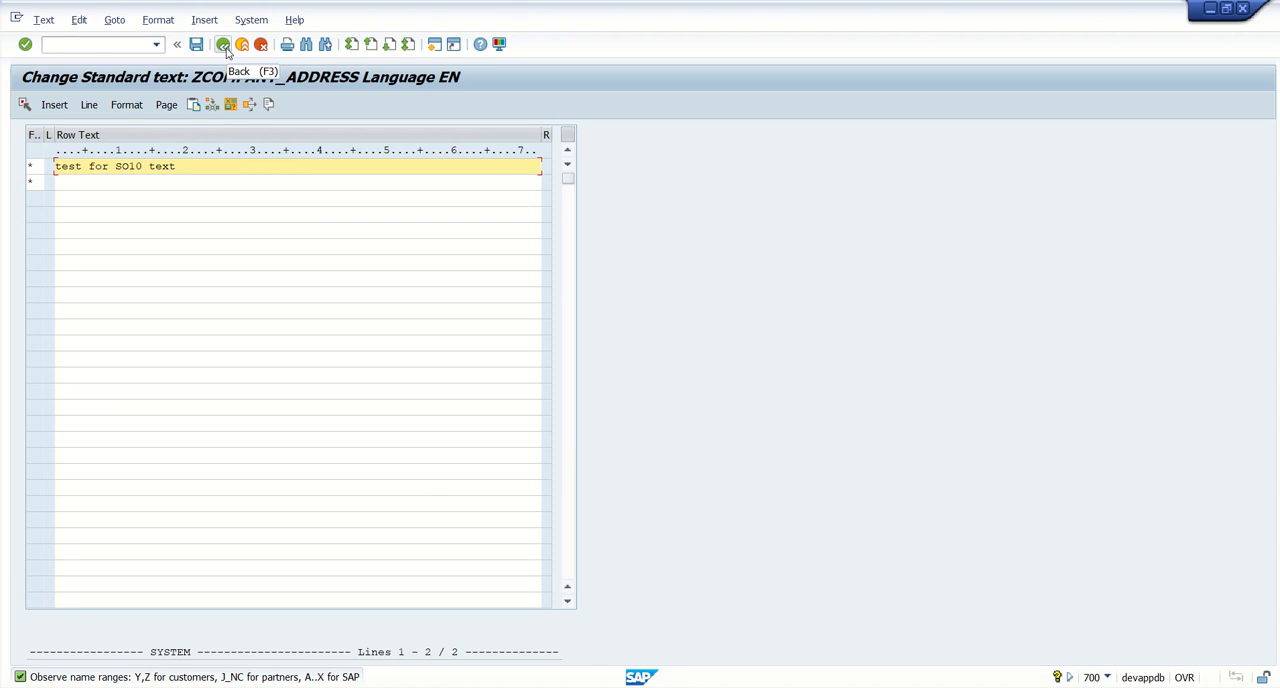
pyautogui.click(223, 44)
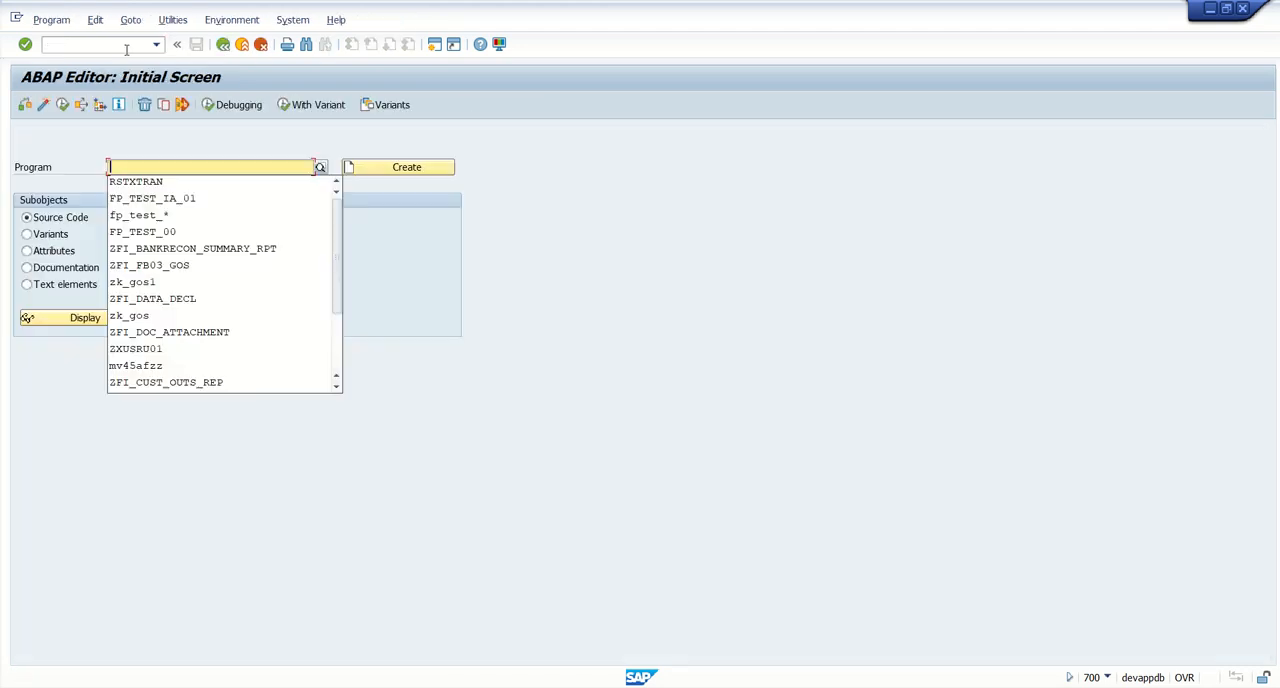
# - In RSTXTRAN, enter ZCOMPANY_ADDRESS as the text key name and copy it via Multiple Selection
pyautogui.click(135, 181)
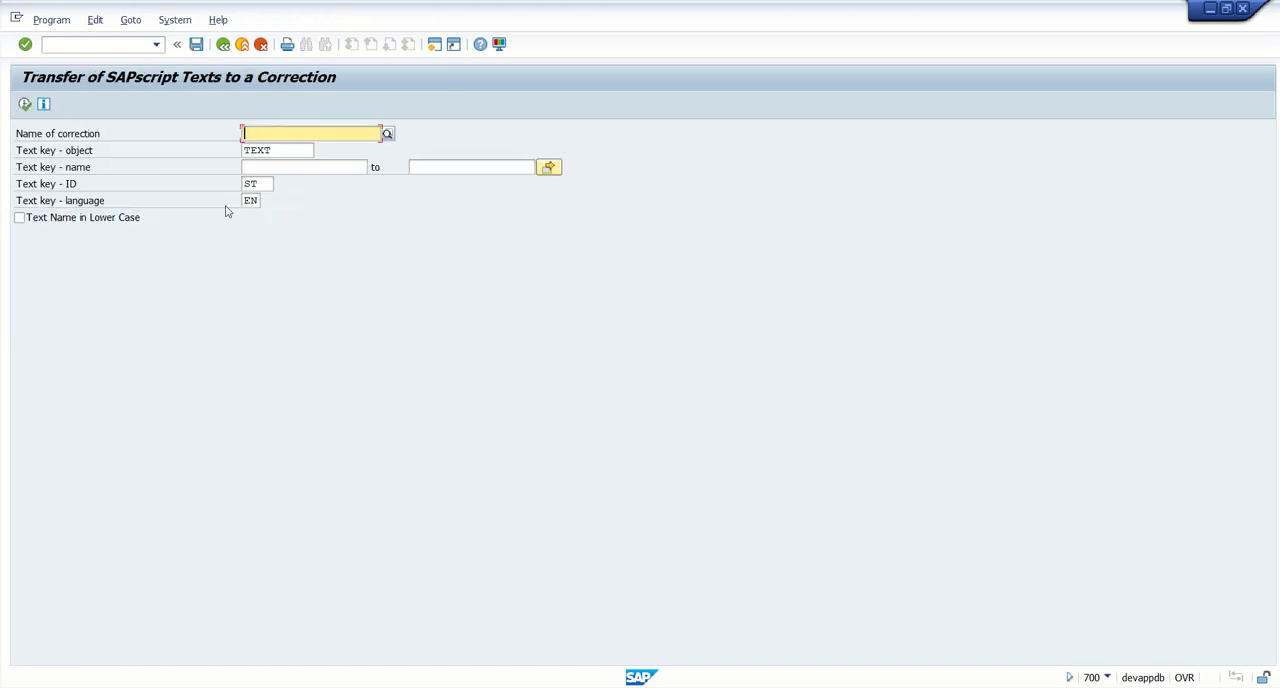
pyautogui.click(303, 167)
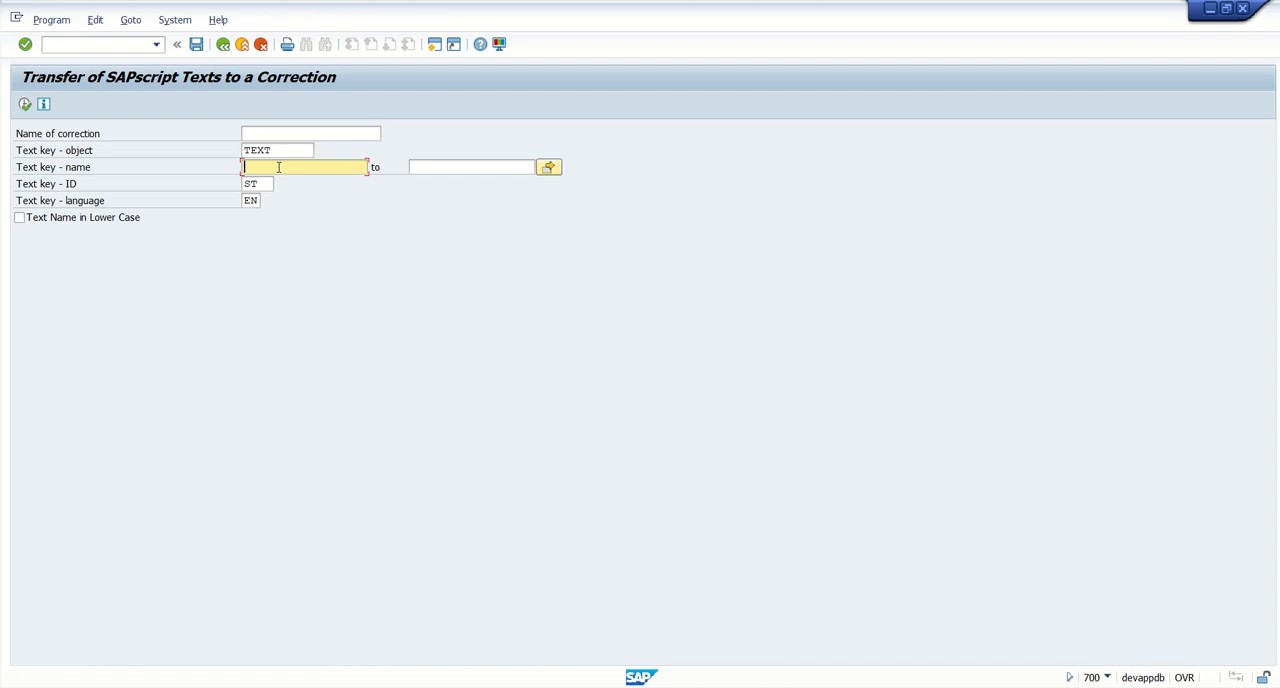
pyautogui.write('ZCOMPANY_ADDRESS')
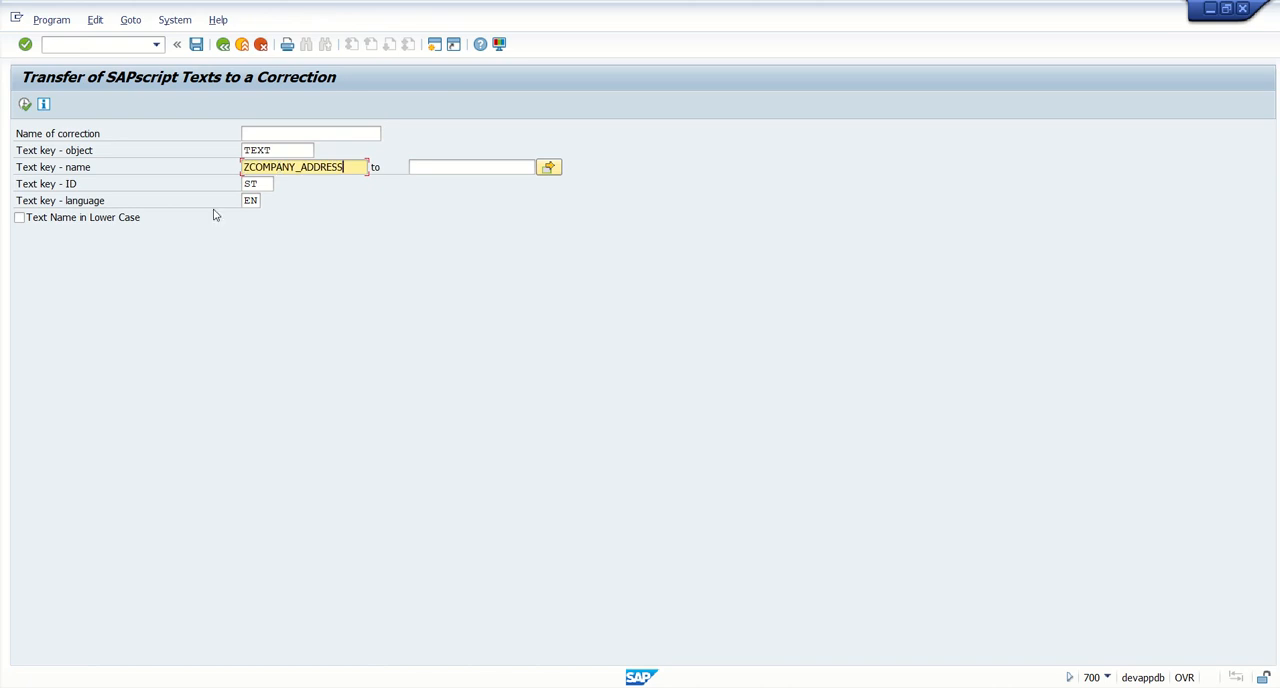
pyautogui.moveTo(218, 219)
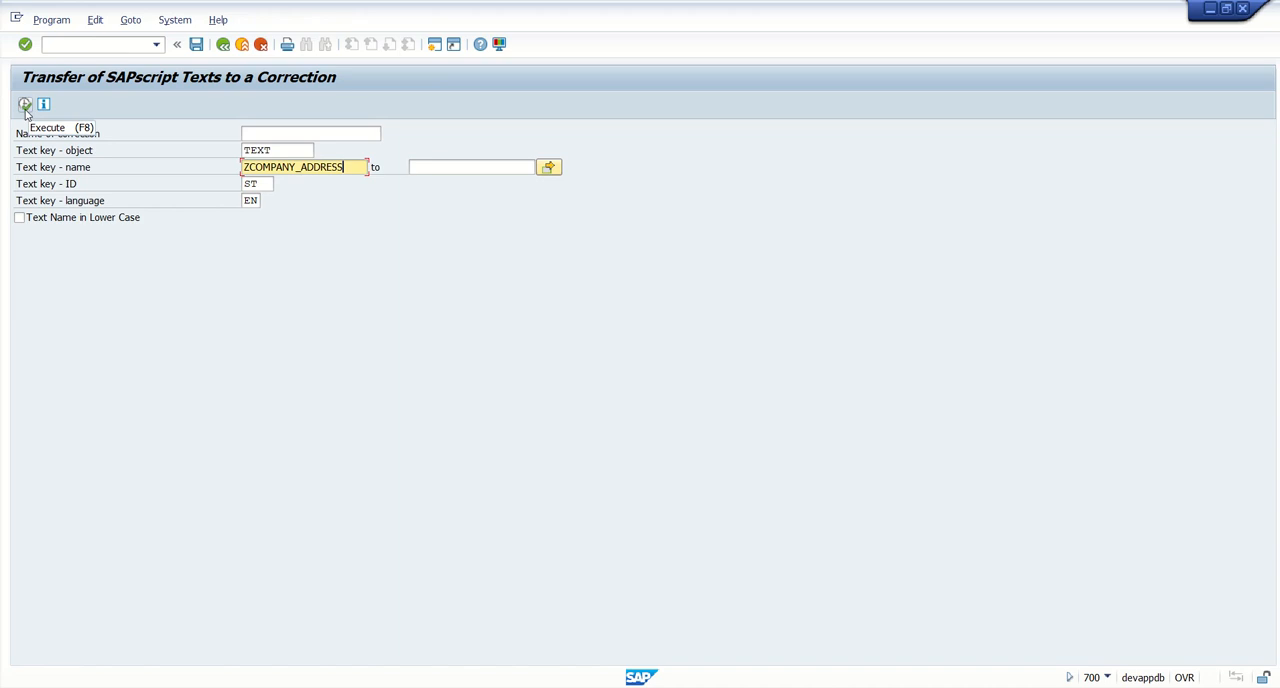
pyautogui.moveTo(193, 274)
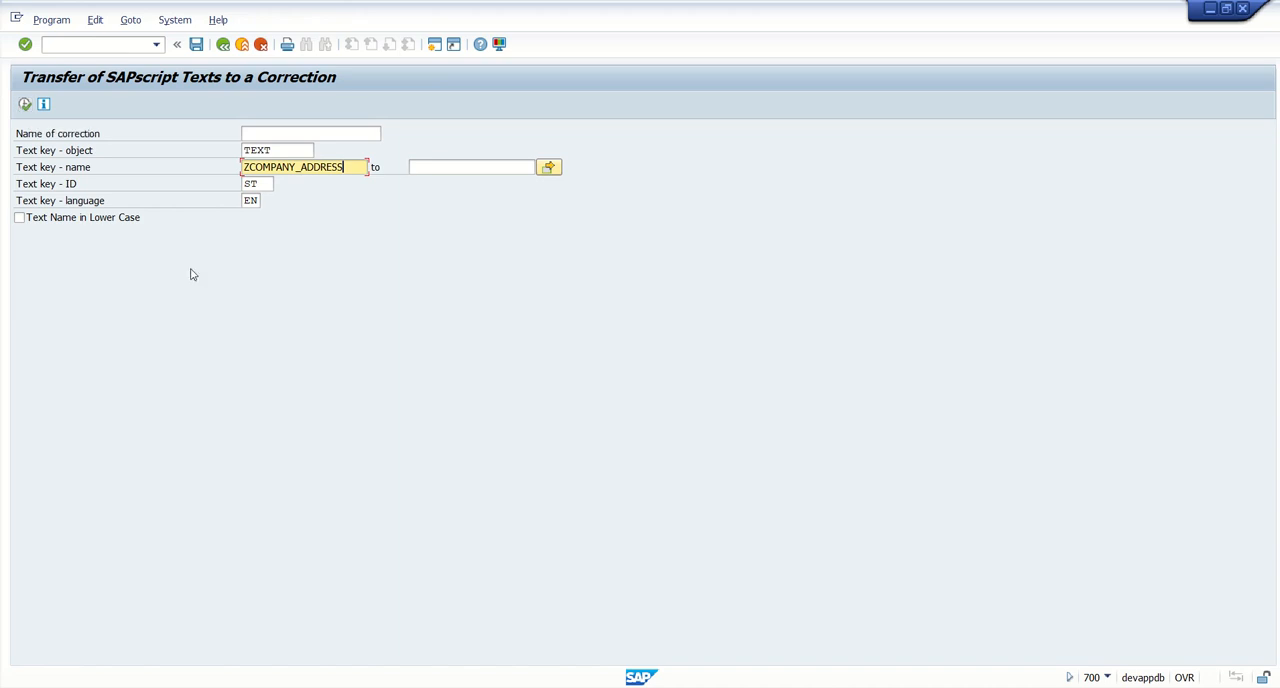
pyautogui.moveTo(225, 206)
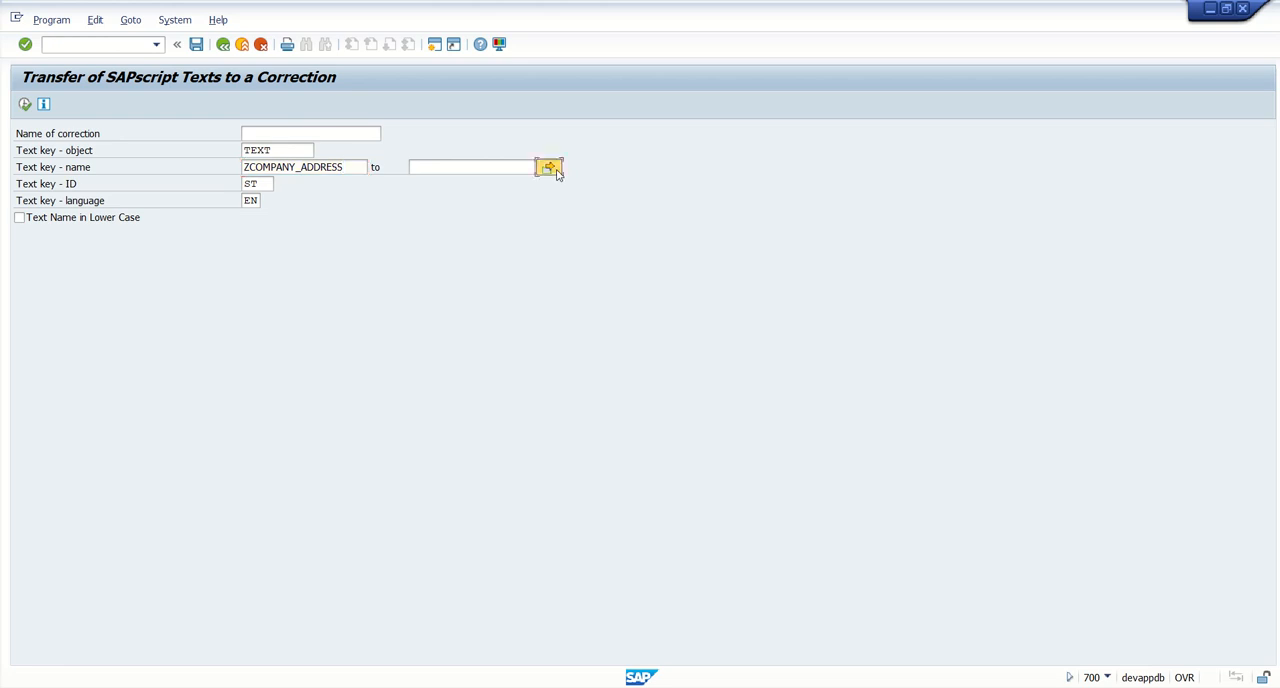
pyautogui.click(548, 167)
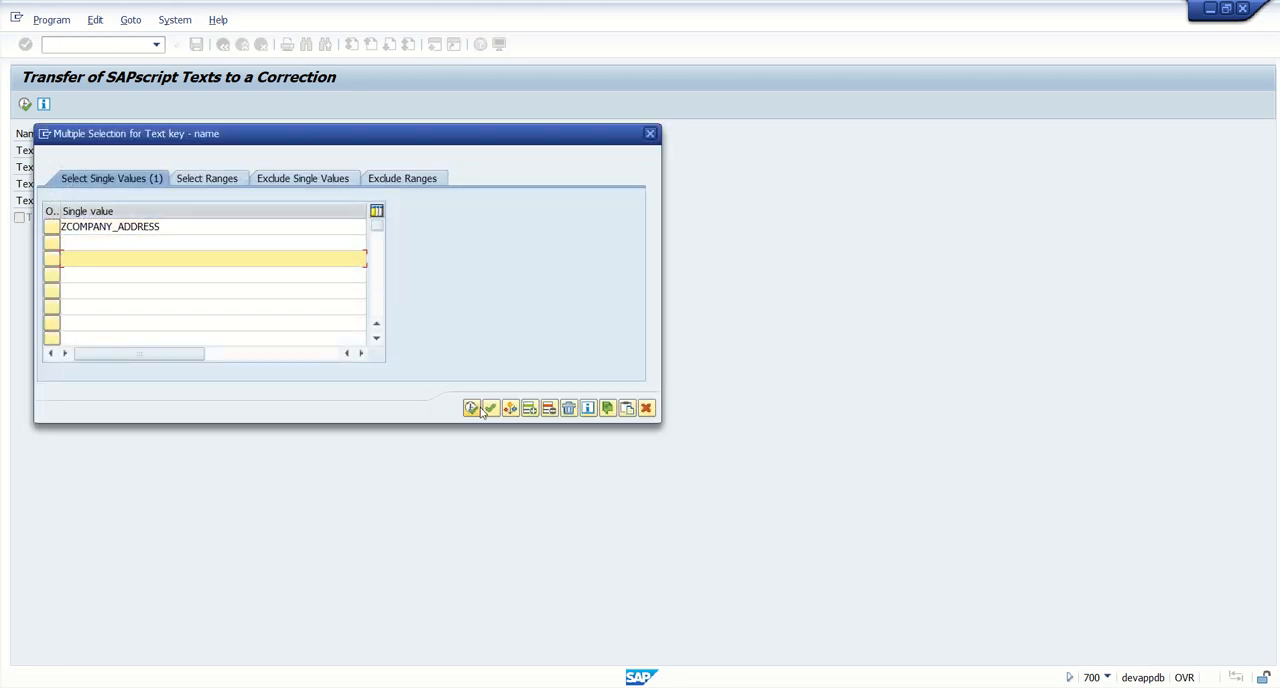
pyautogui.click(489, 408)
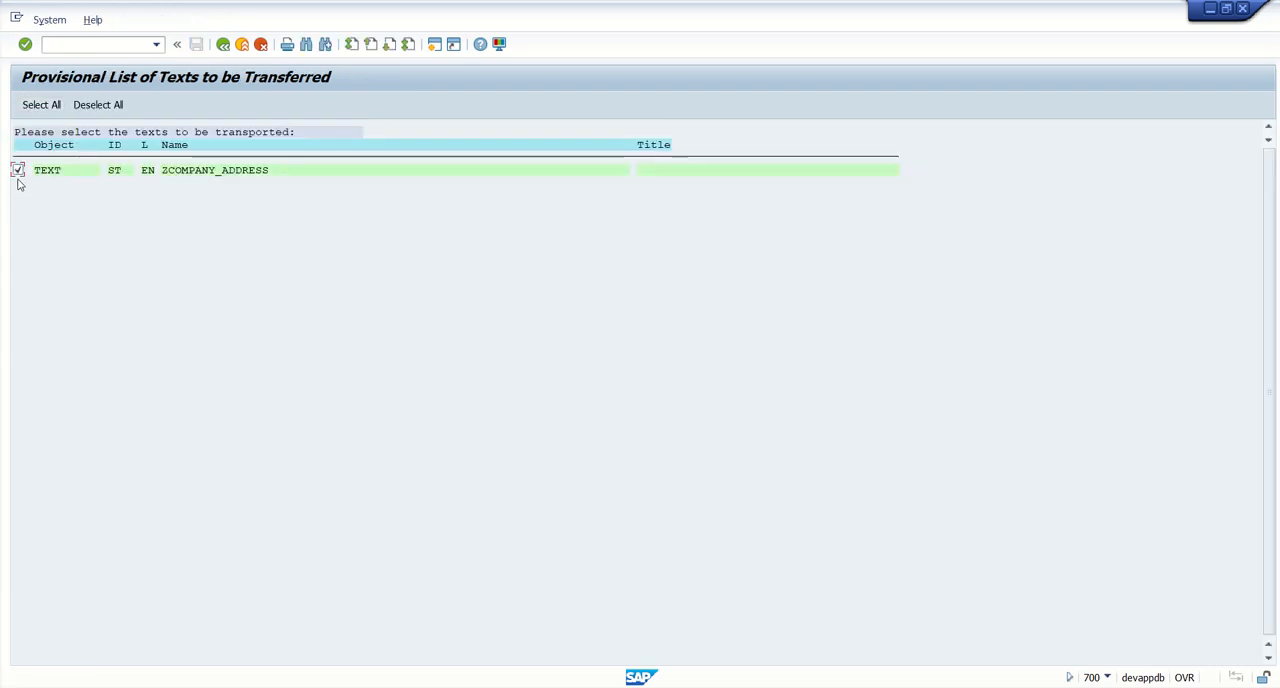
pyautogui.moveTo(45, 221)
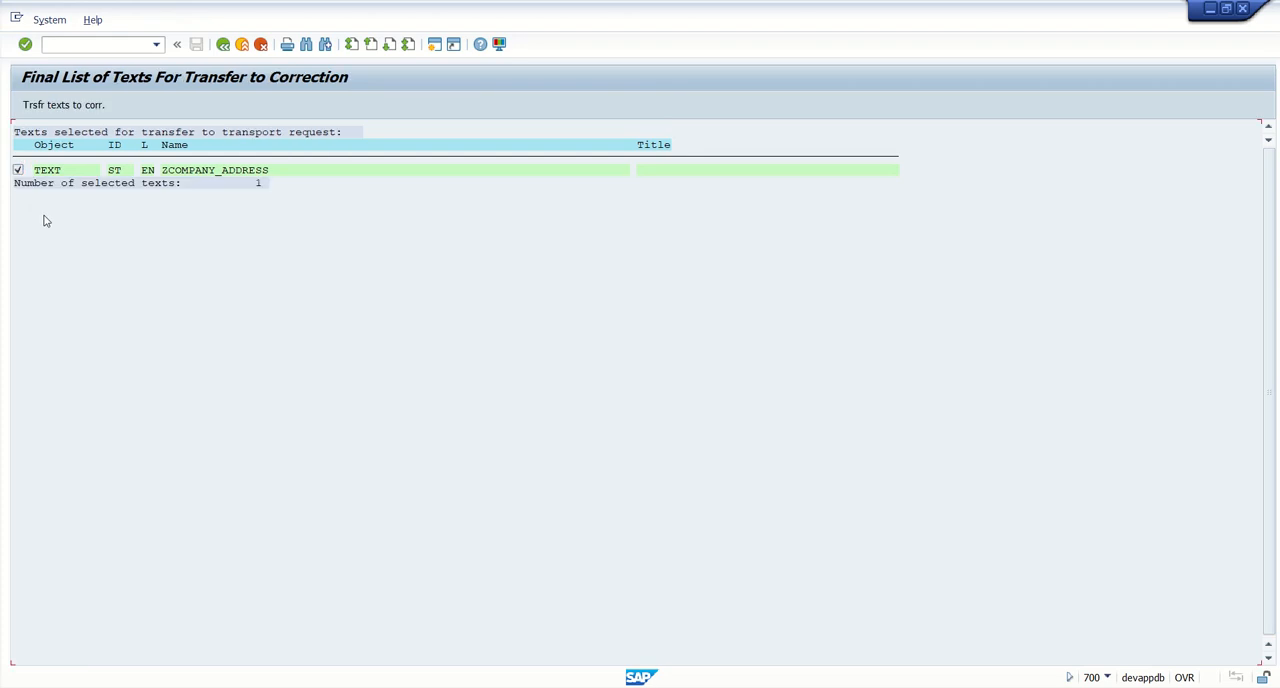
pyautogui.moveTo(85, 140)
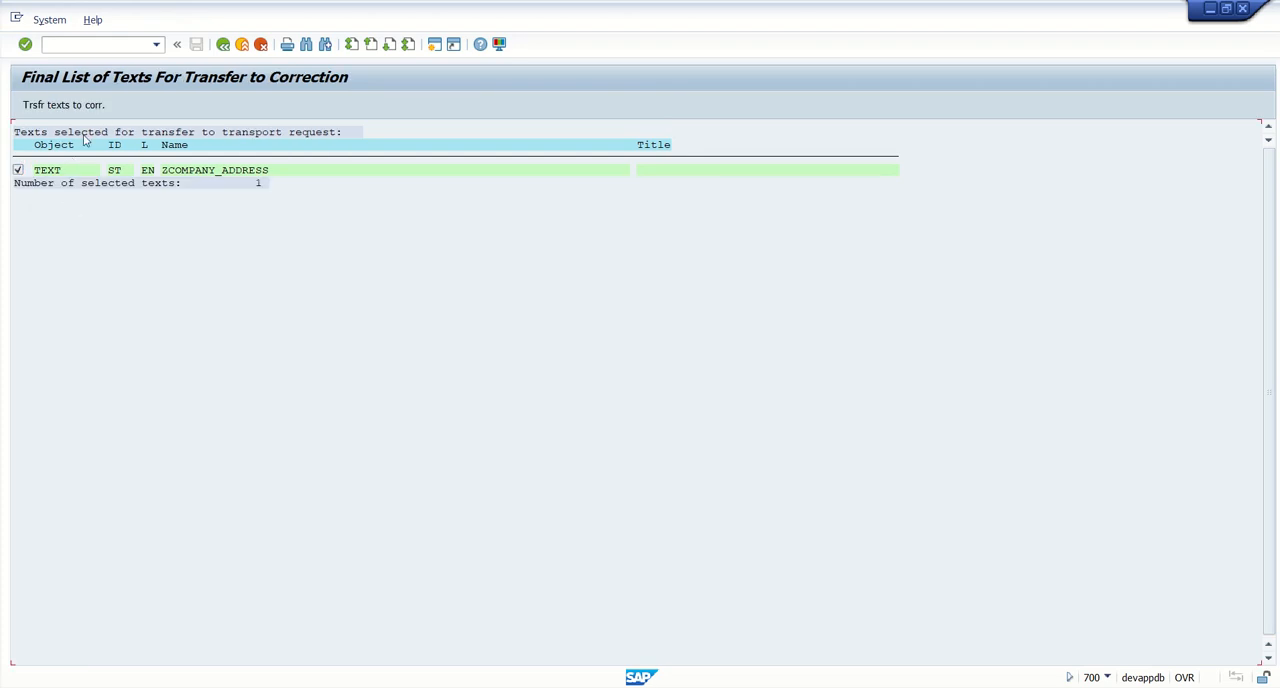
pyautogui.moveTo(45, 104)
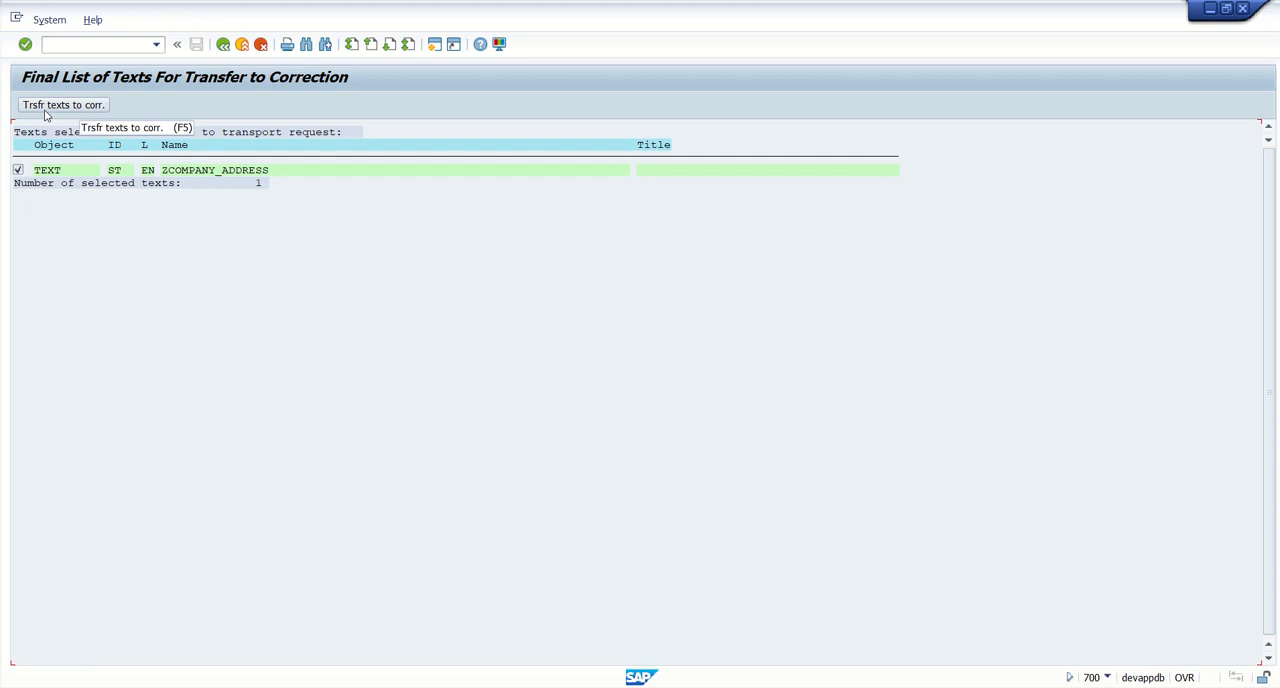
pyautogui.moveTo(55, 110)
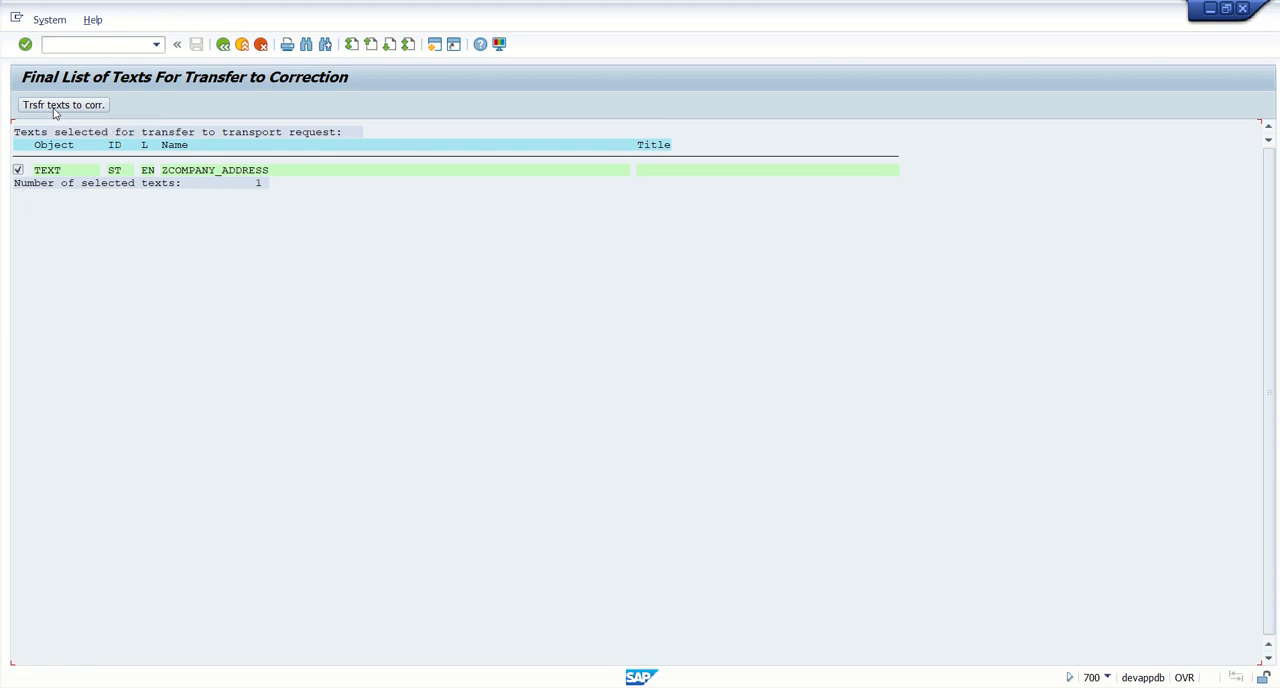
# - Transfer ZCOMPANY_ADDRESS to a new request 'SO10 TEXT company address' and confirm DEVK931146
pyautogui.click(63, 104)
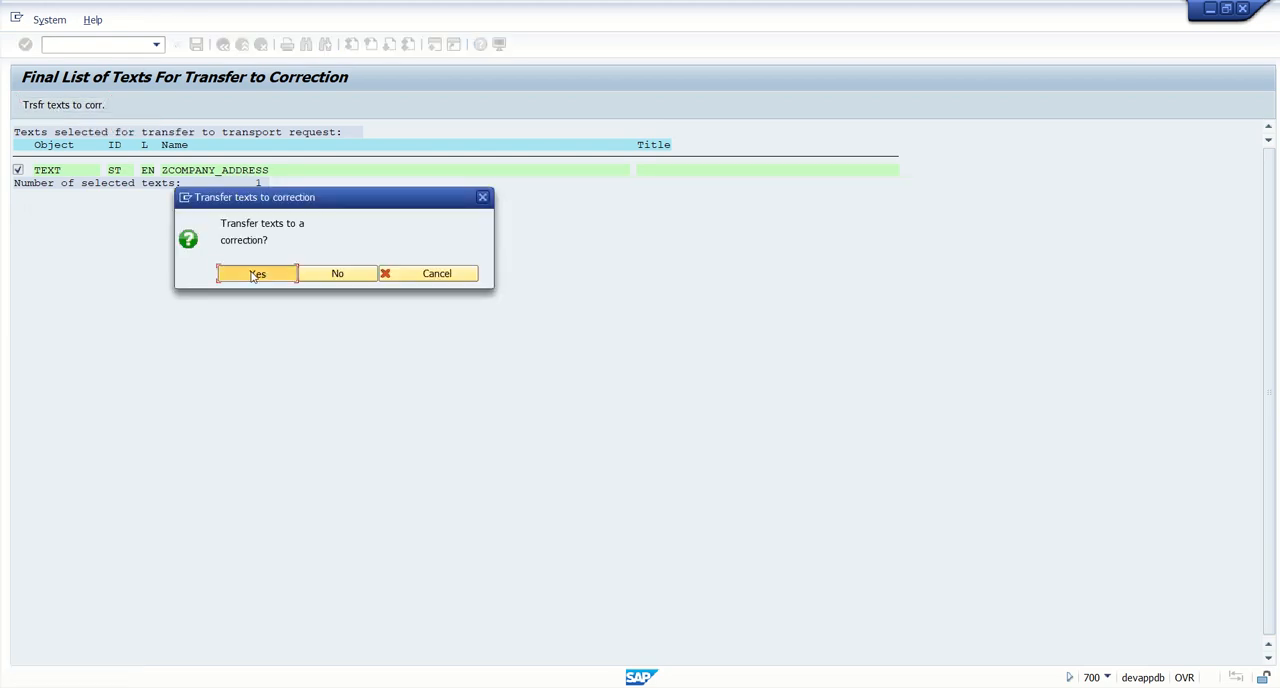
pyautogui.click(257, 273)
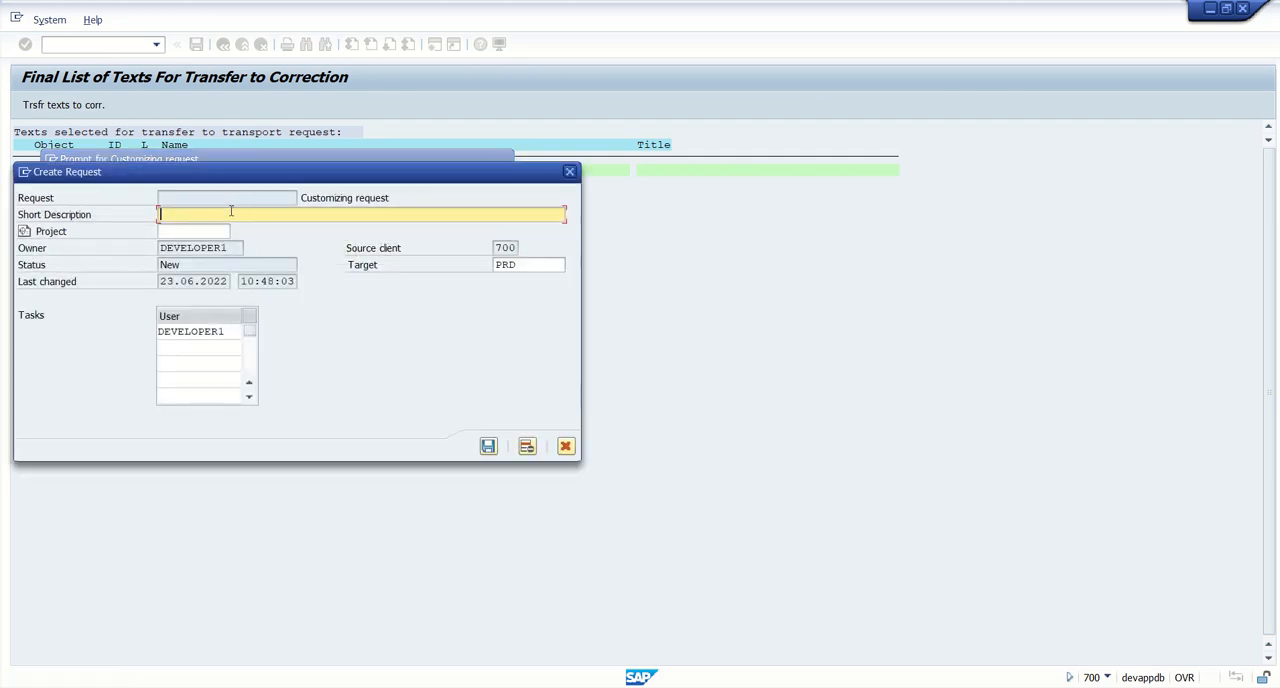
pyautogui.write('SO10 TEXT')
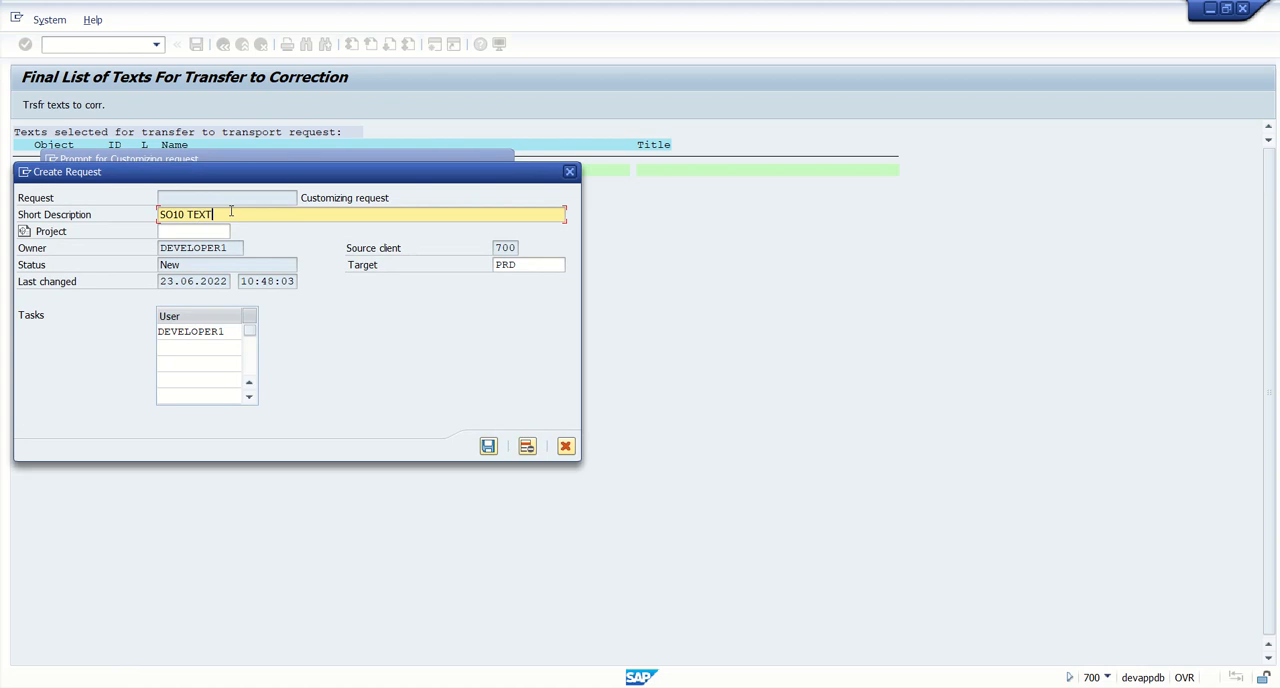
pyautogui.press('BackSpace')
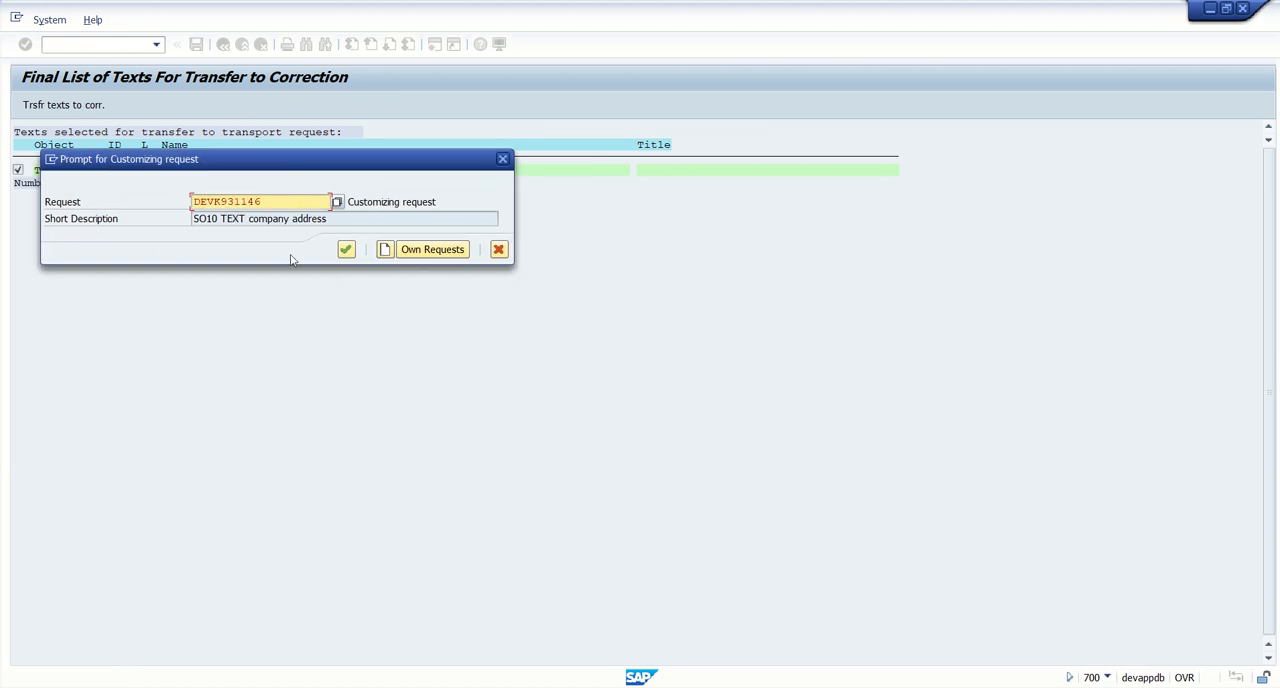
pyautogui.click(345, 249)
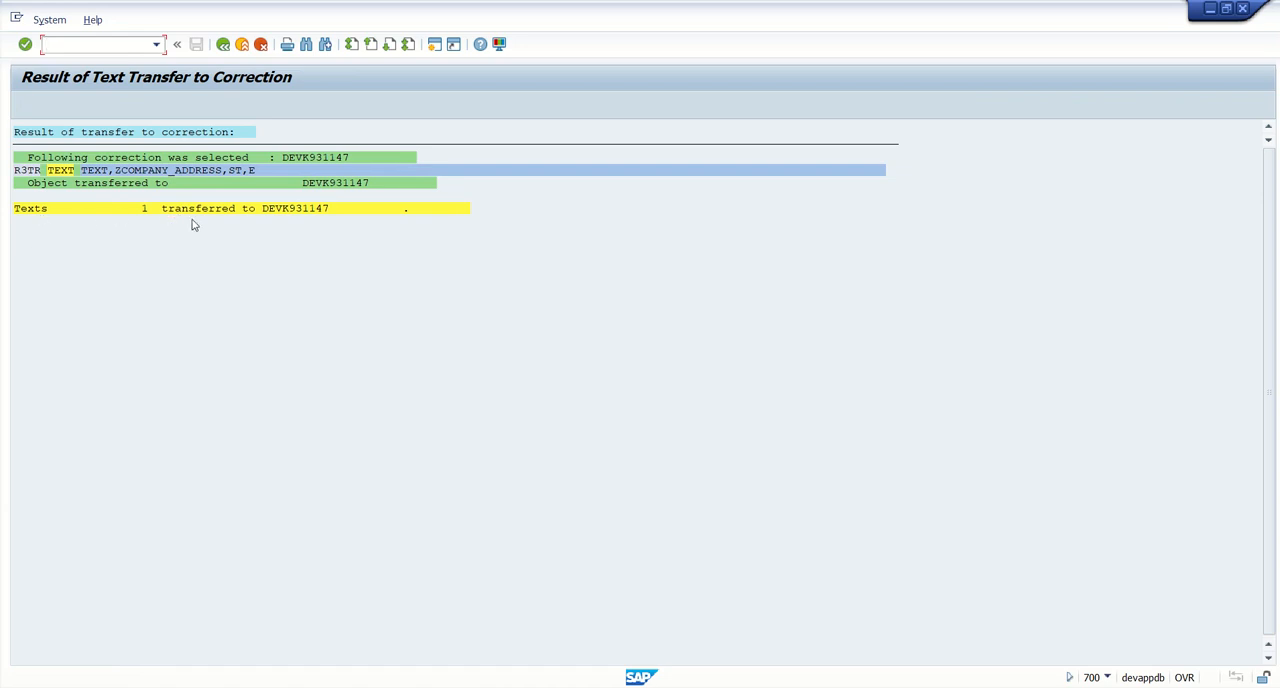
pyautogui.moveTo(318, 221)
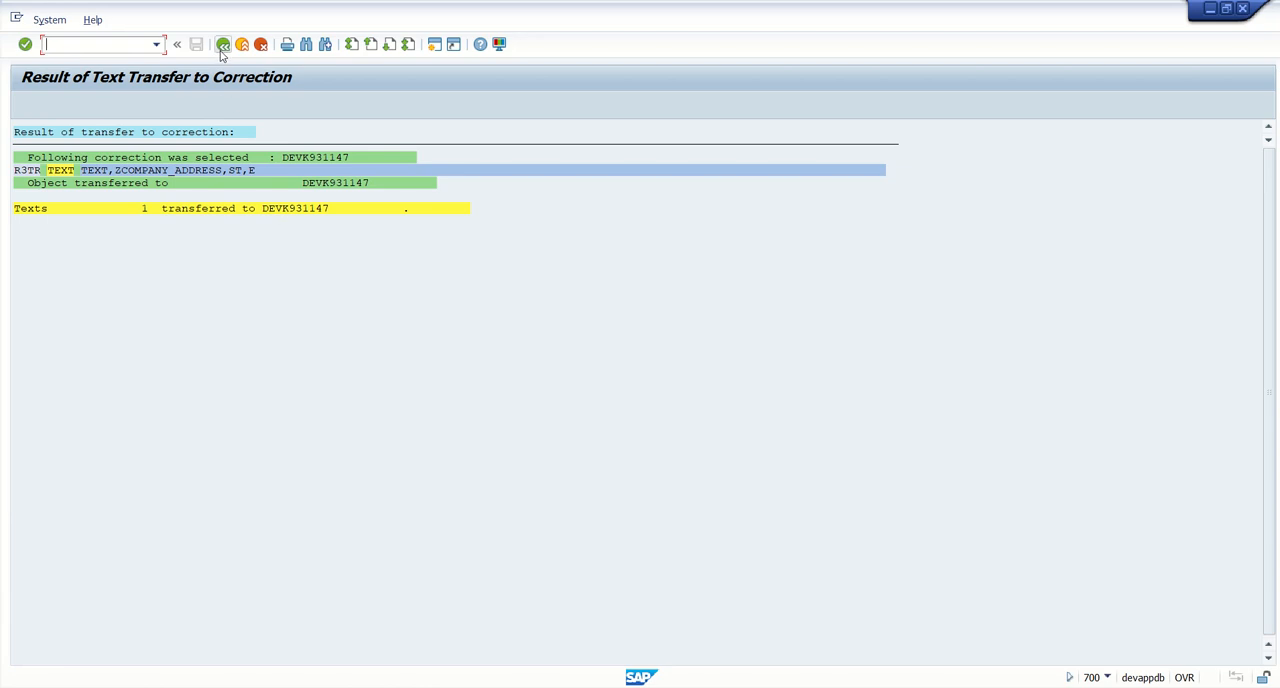
# - Back out of the transfer result, final list and SAPscript transfer screens
pyautogui.click(223, 44)
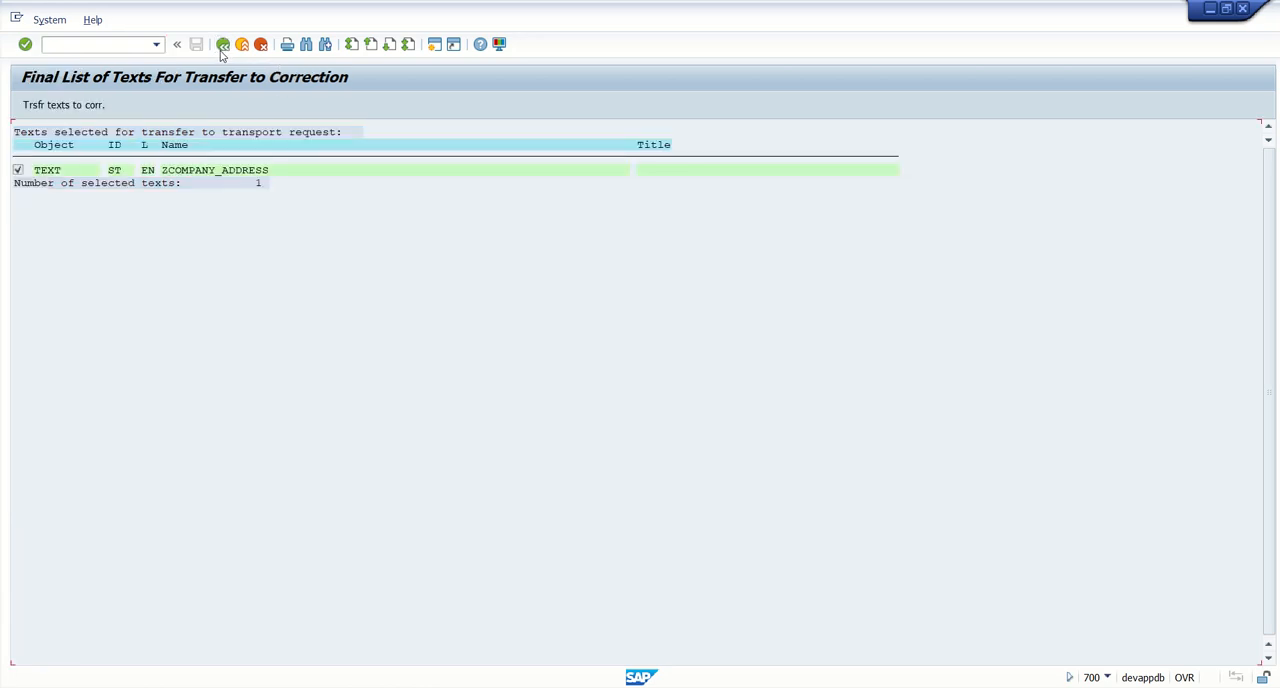
pyautogui.click(222, 44)
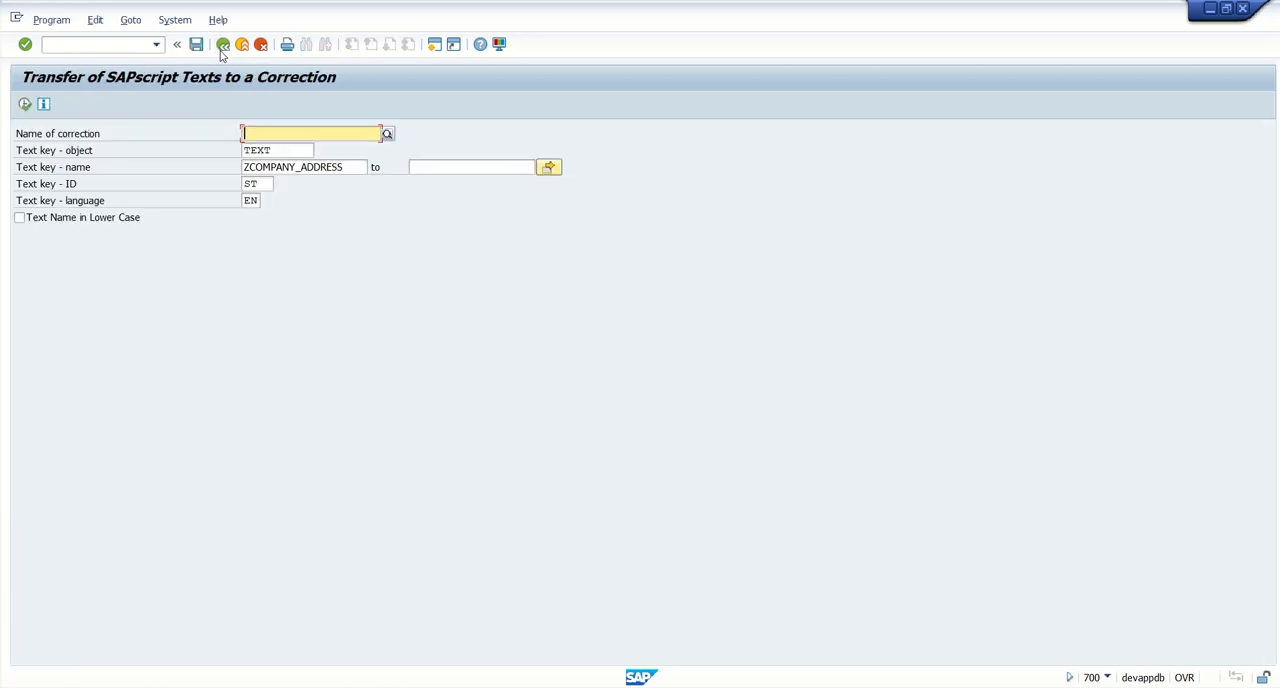
pyautogui.click(177, 44)
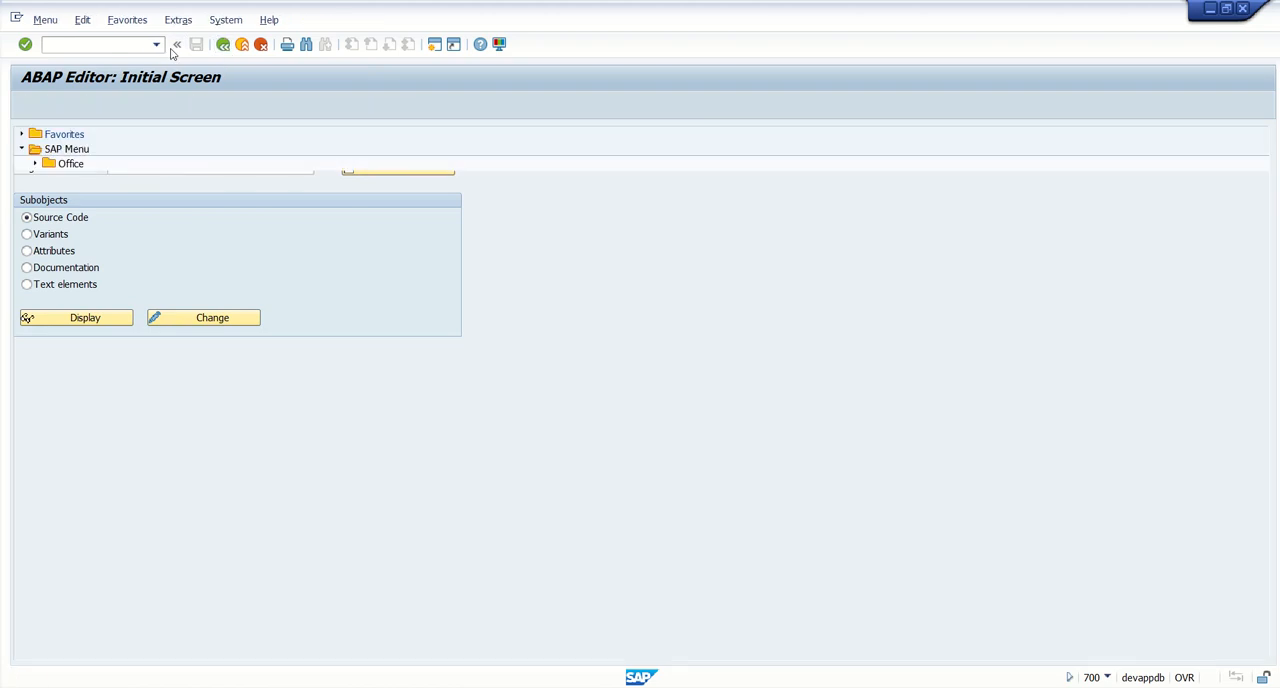
# - Run se09 and display transport request DEVK931146
pyautogui.write('se09')
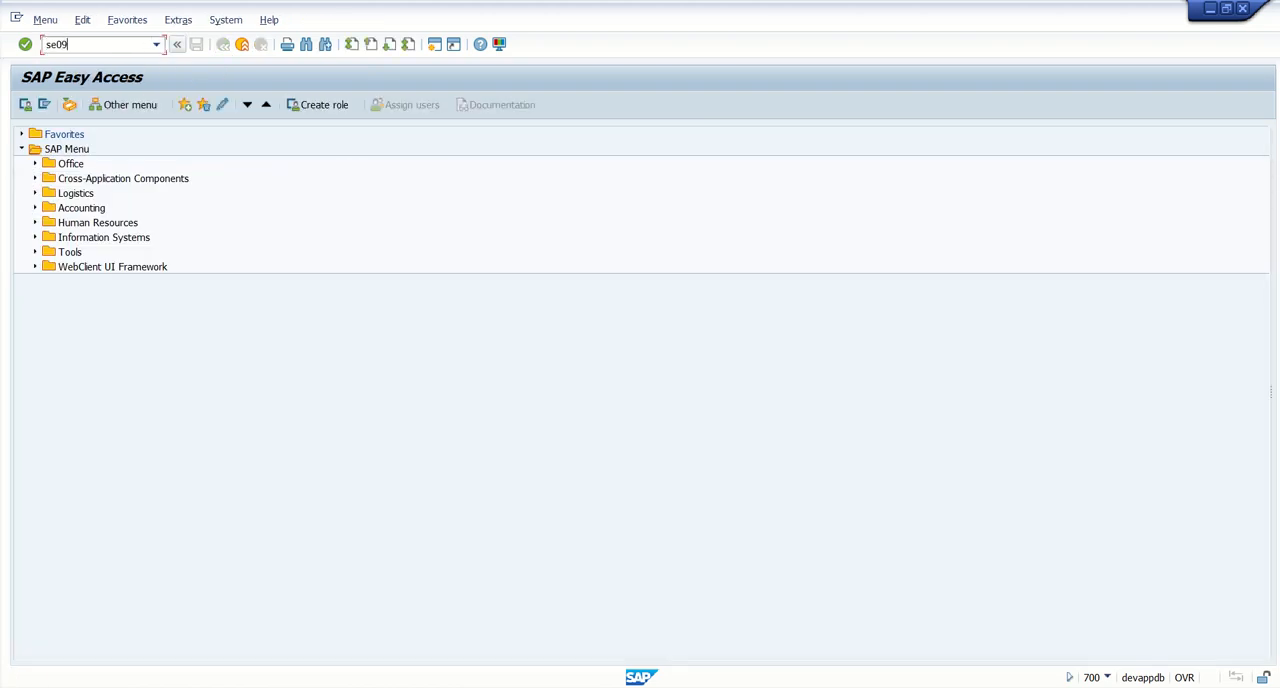
pyautogui.press('Enter')
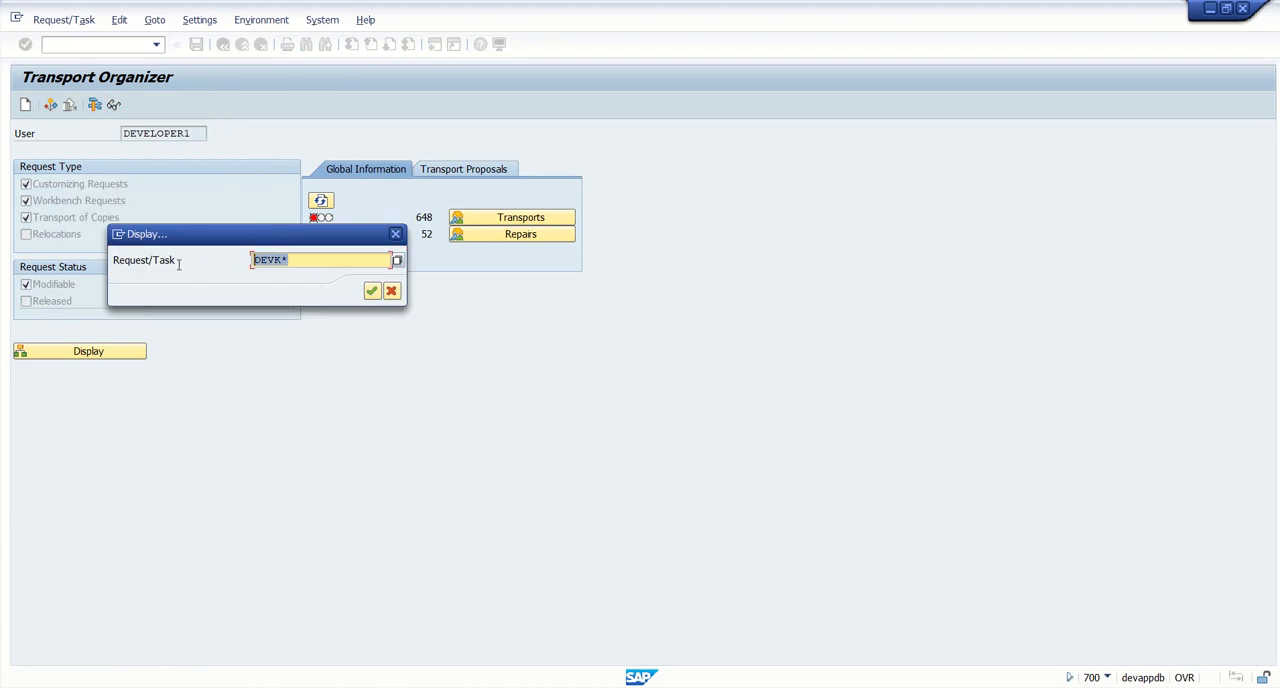
pyautogui.write('DEVK931146')
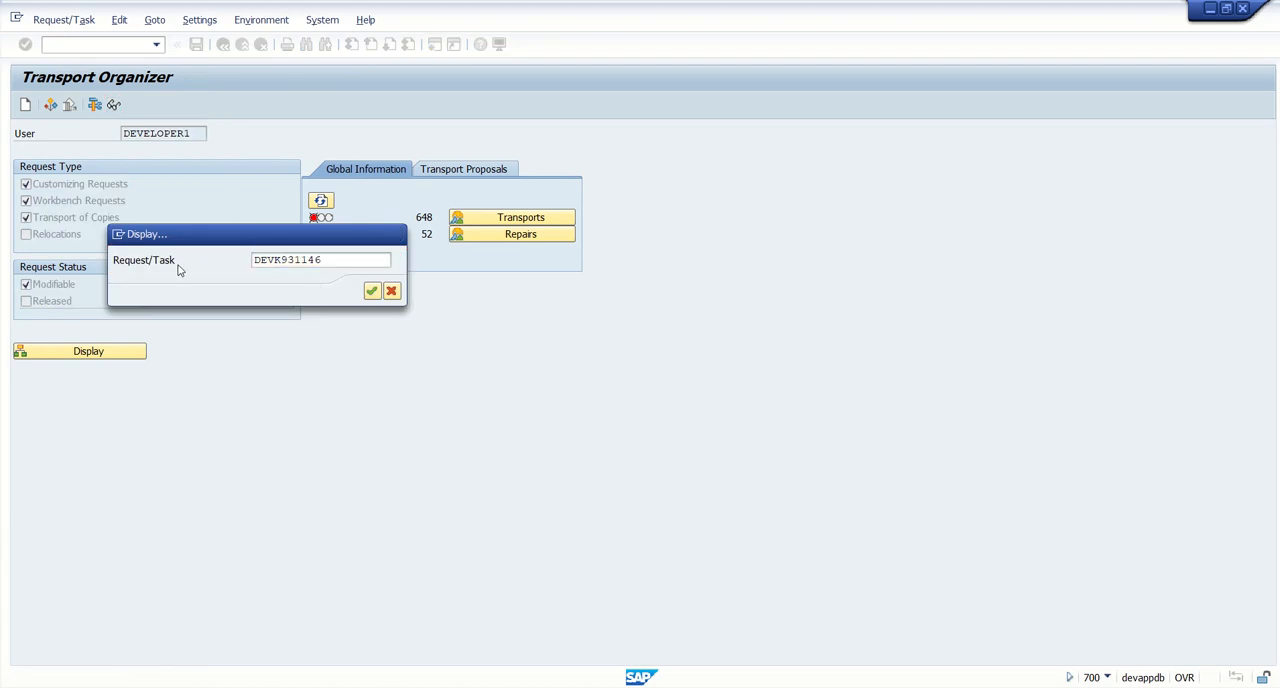
pyautogui.click(371, 290)
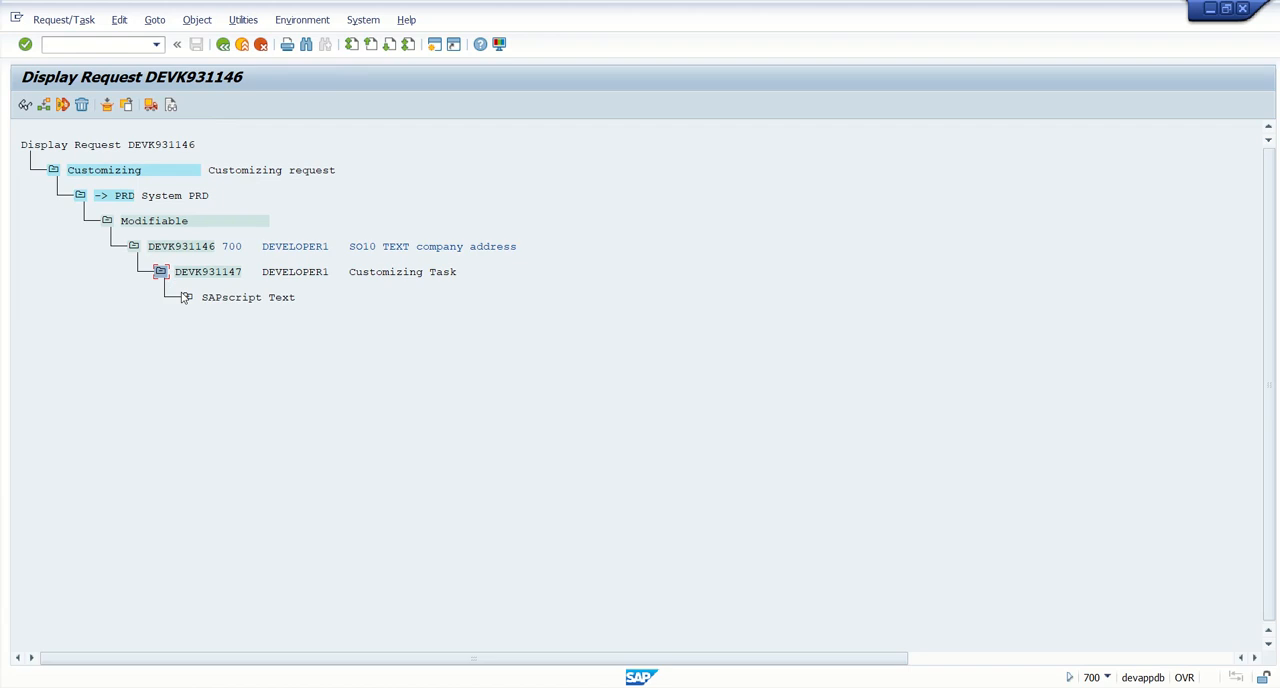
# - Expand the SAPscript Text node and select task DEVK931147 for release
pyautogui.click(186, 297)
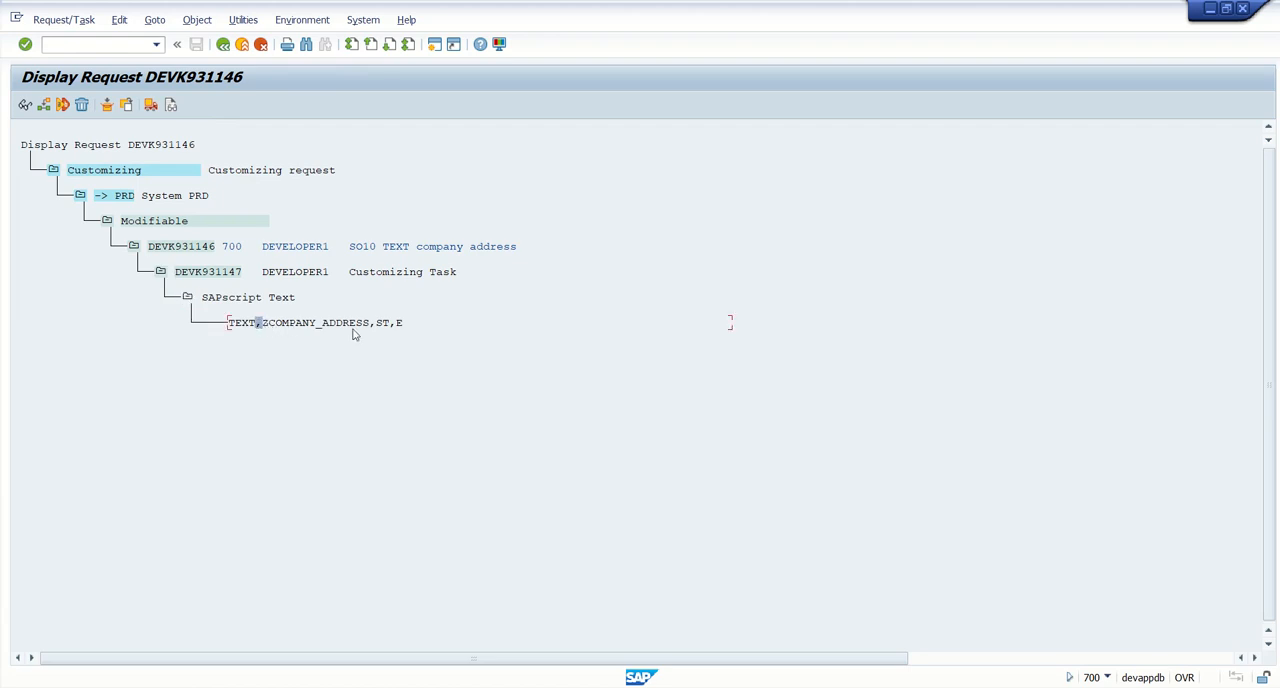
pyautogui.moveTo(128, 324)
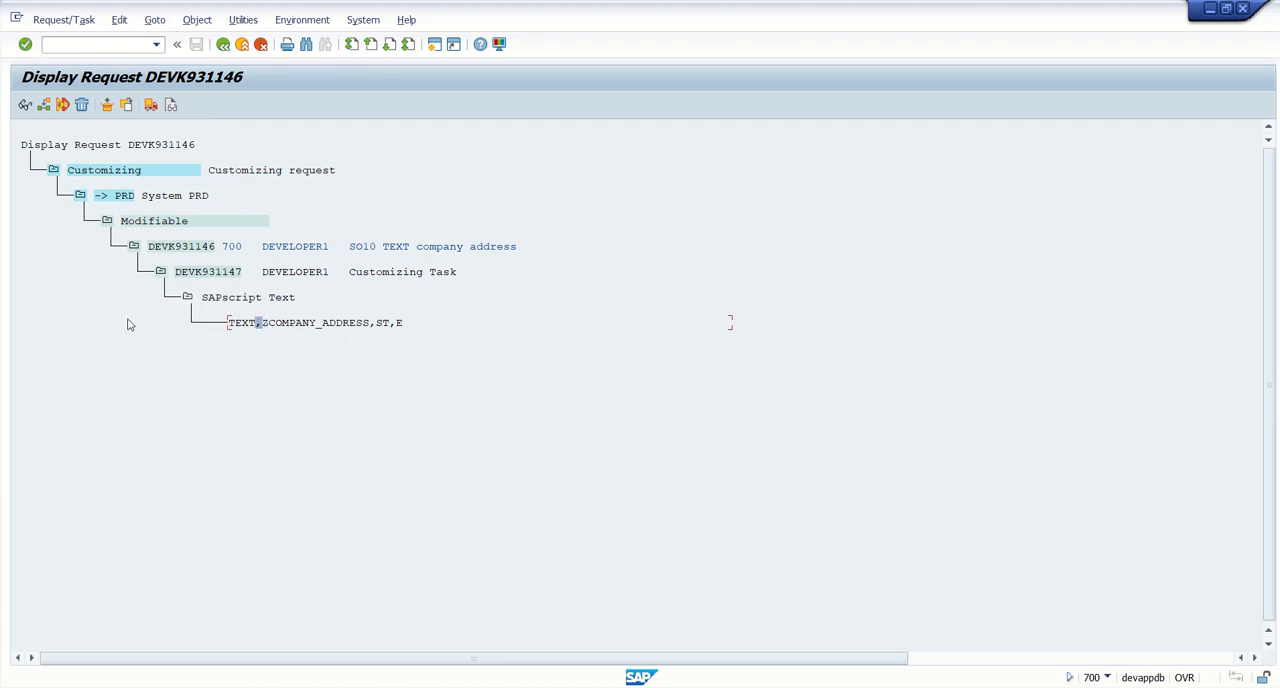
pyautogui.click(208, 271)
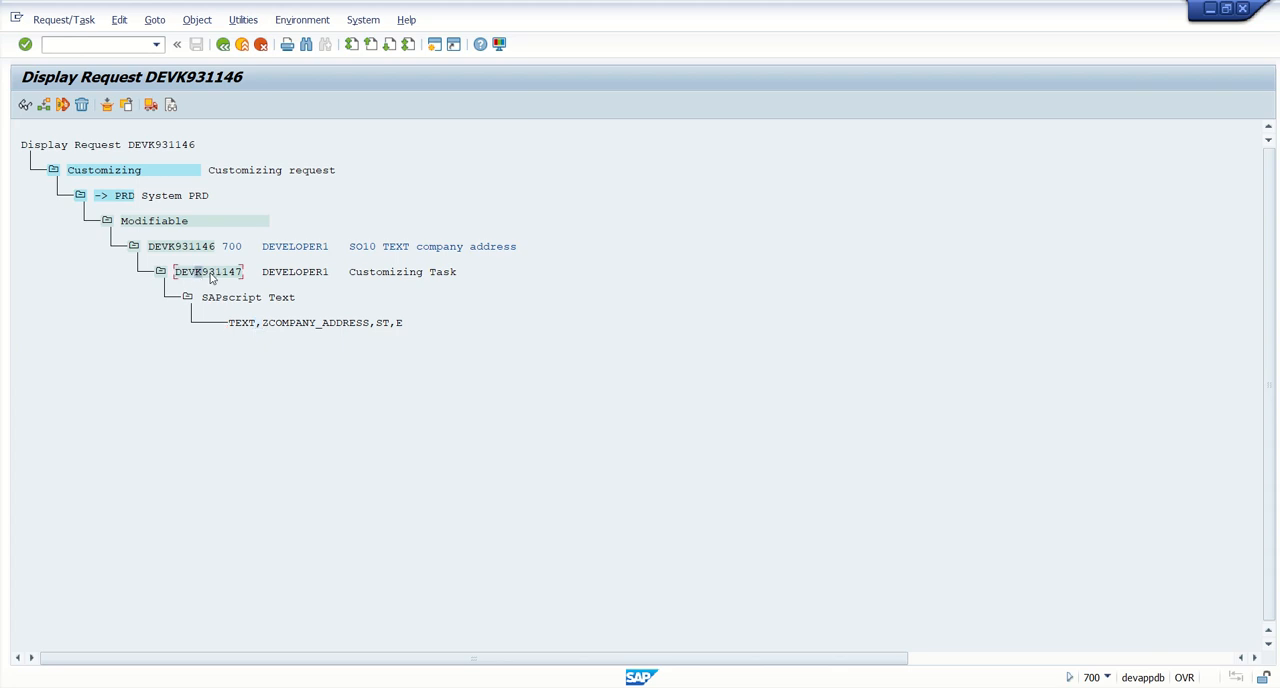
pyautogui.moveTo(170, 168)
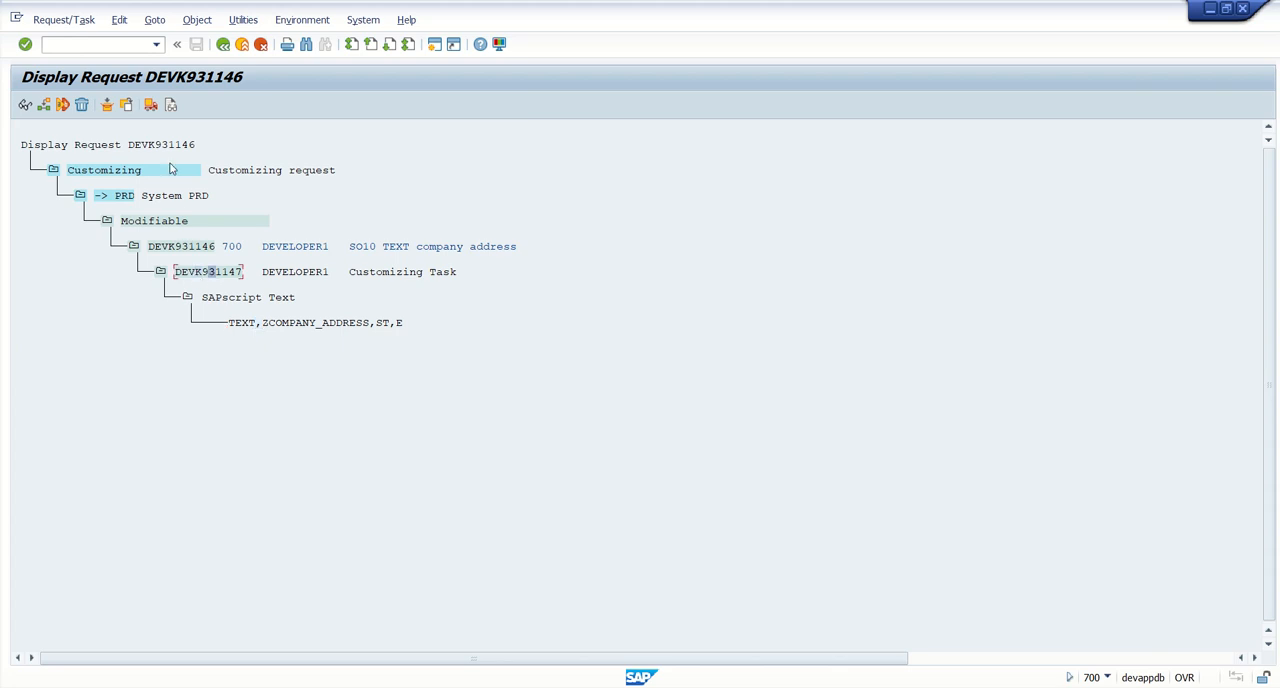
pyautogui.moveTo(150, 104)
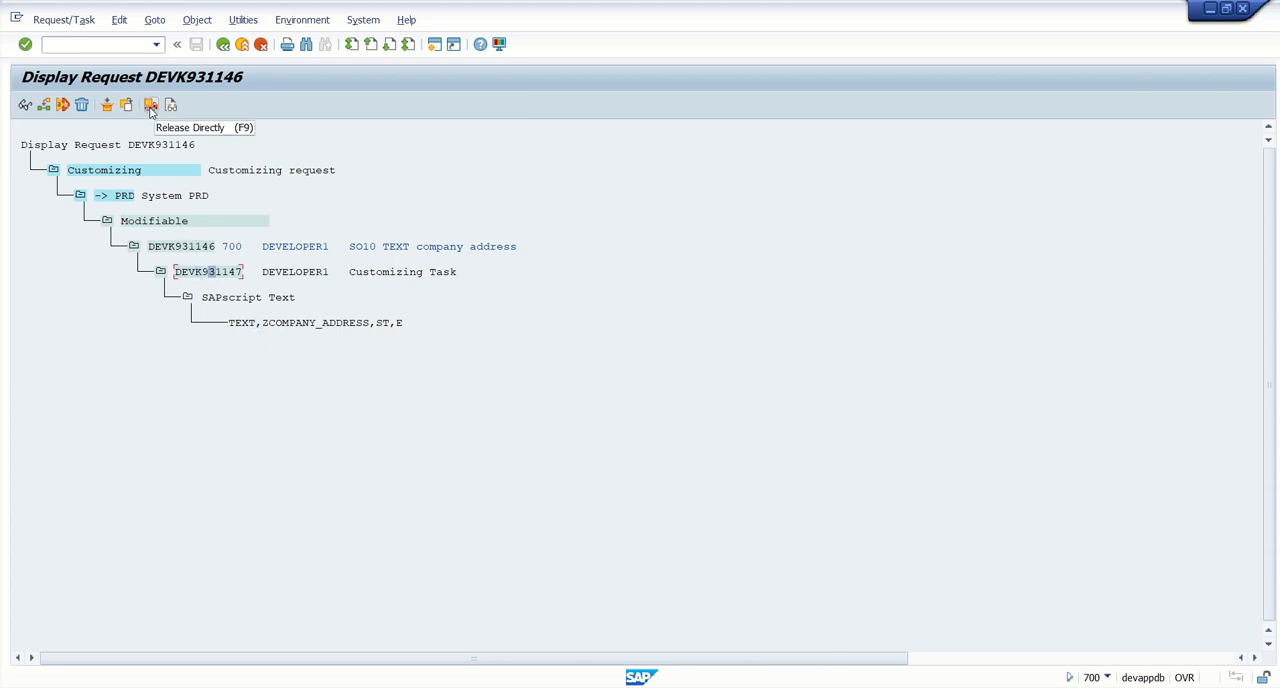